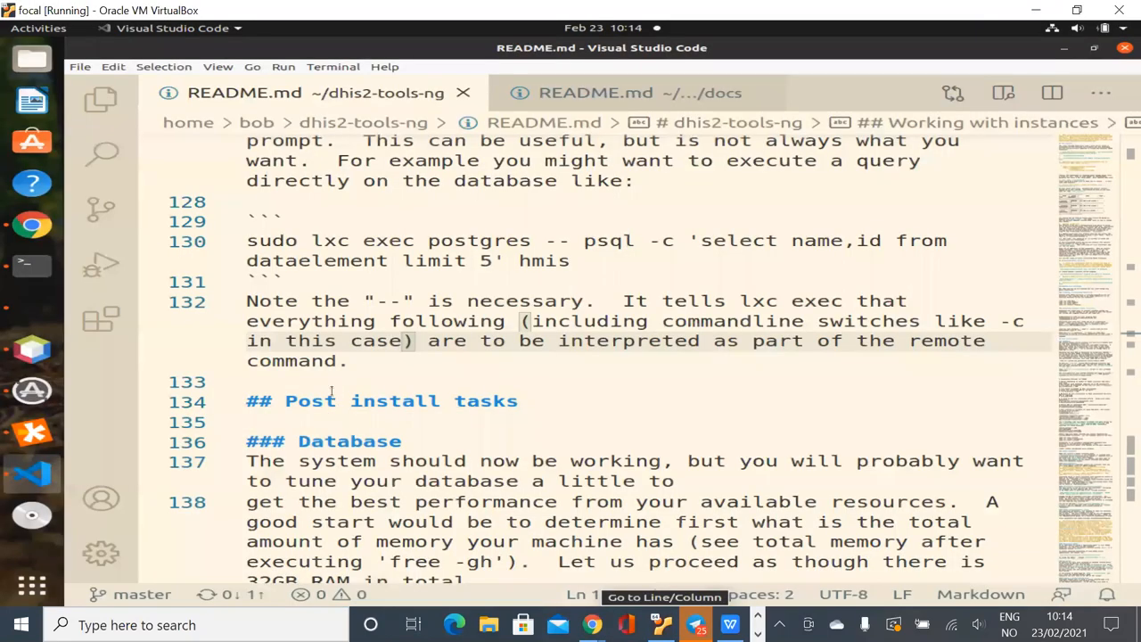
# Step: Switch from Visual Studio Code to the GNOME Terminal window
pyautogui.press('alt+tab')
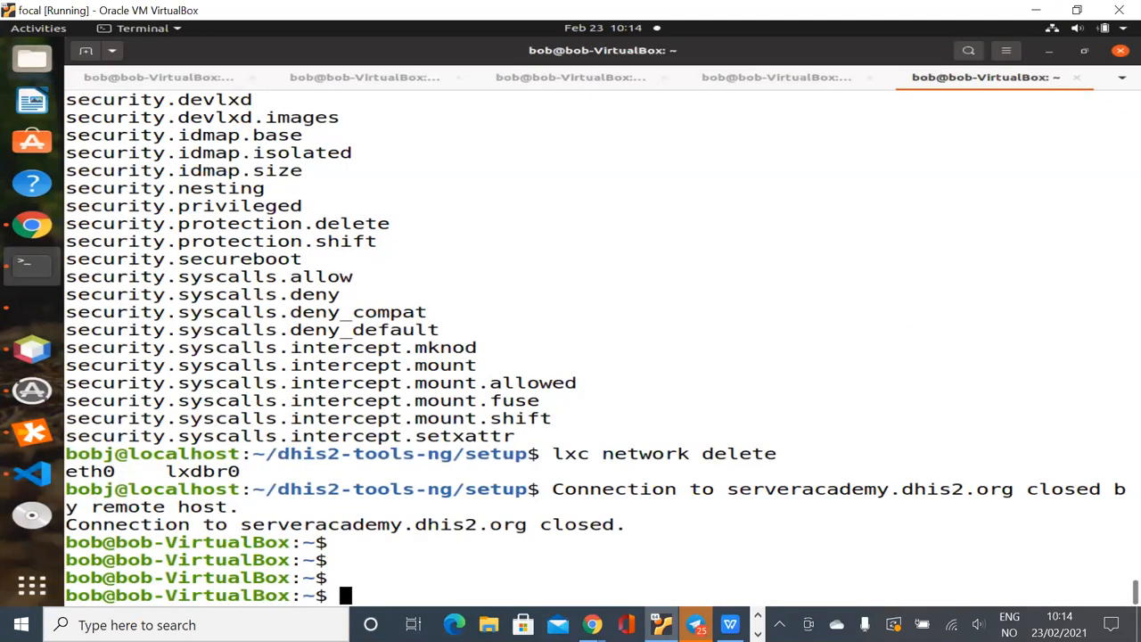
# Step: Attempt SSH to serveracademy.dhis2.org and delete the stale line 3 from ~/.ssh/known_hosts in vi
pyautogui.write('ssh -p 822 bobj@serveracademy.dhis2.org')
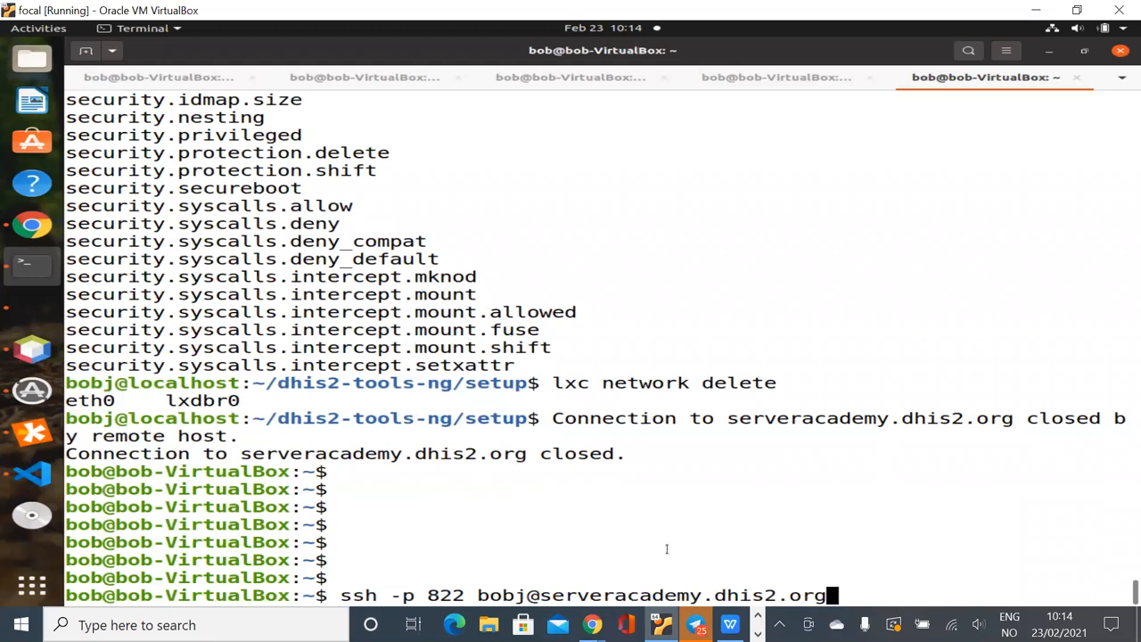
pyautogui.moveTo(710, 580)
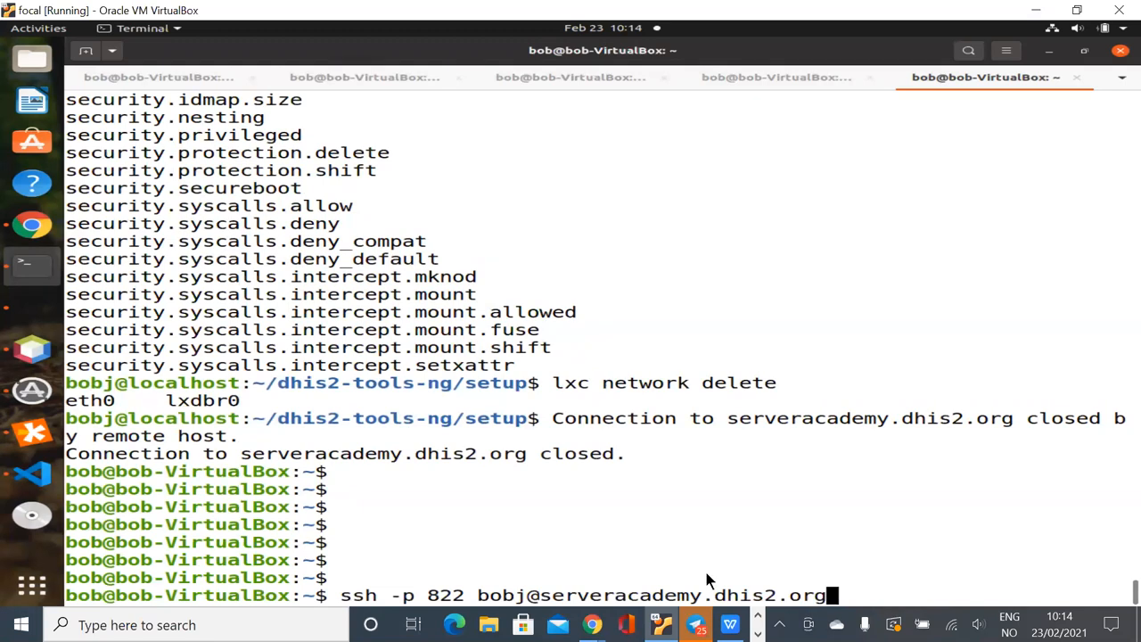
pyautogui.moveTo(958, 524)
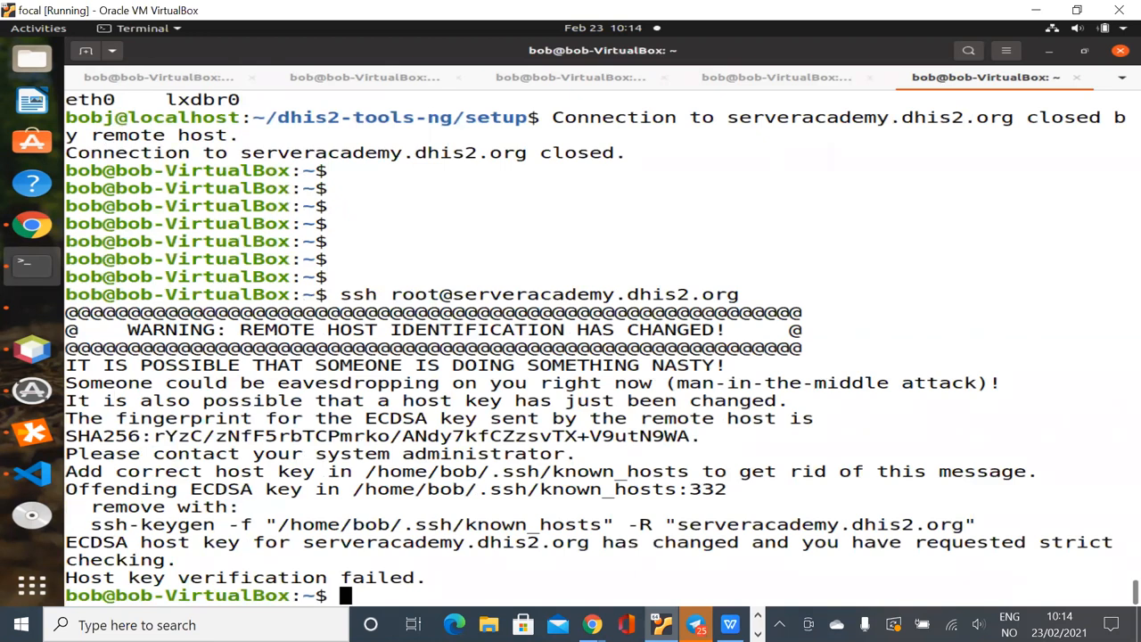
pyautogui.write('vi')
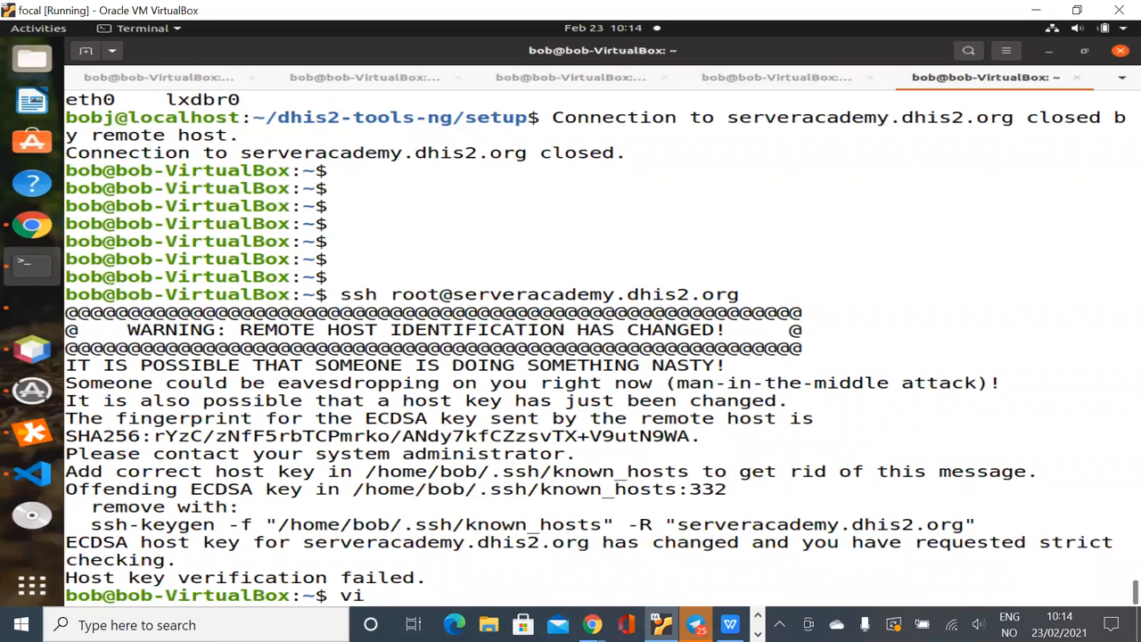
pyautogui.write('.ssh/')
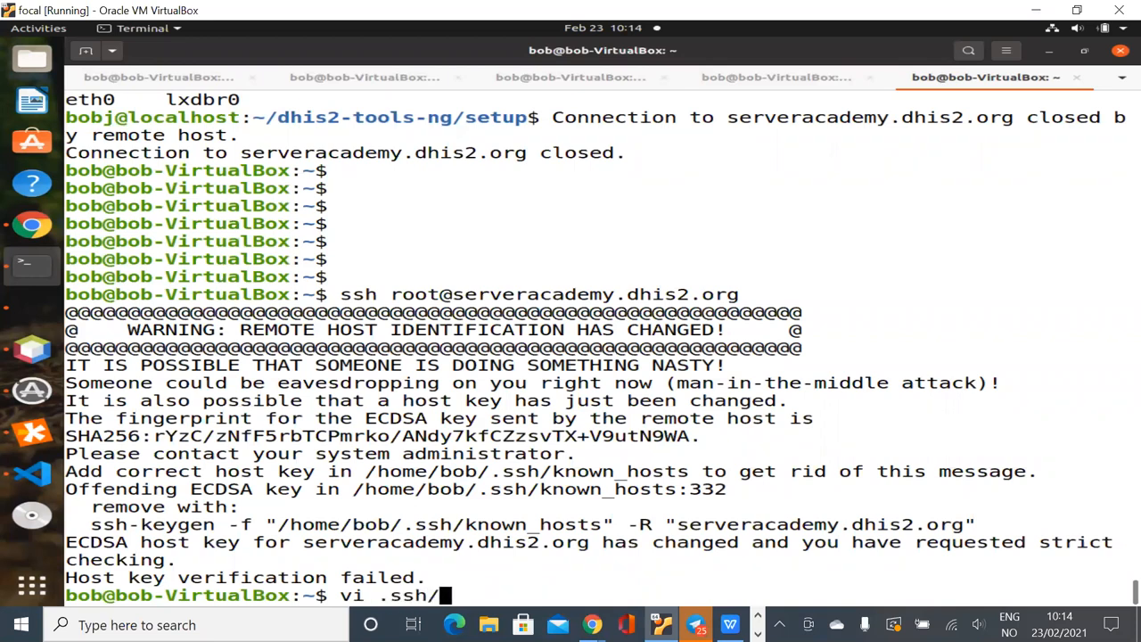
pyautogui.write('known_hosts')
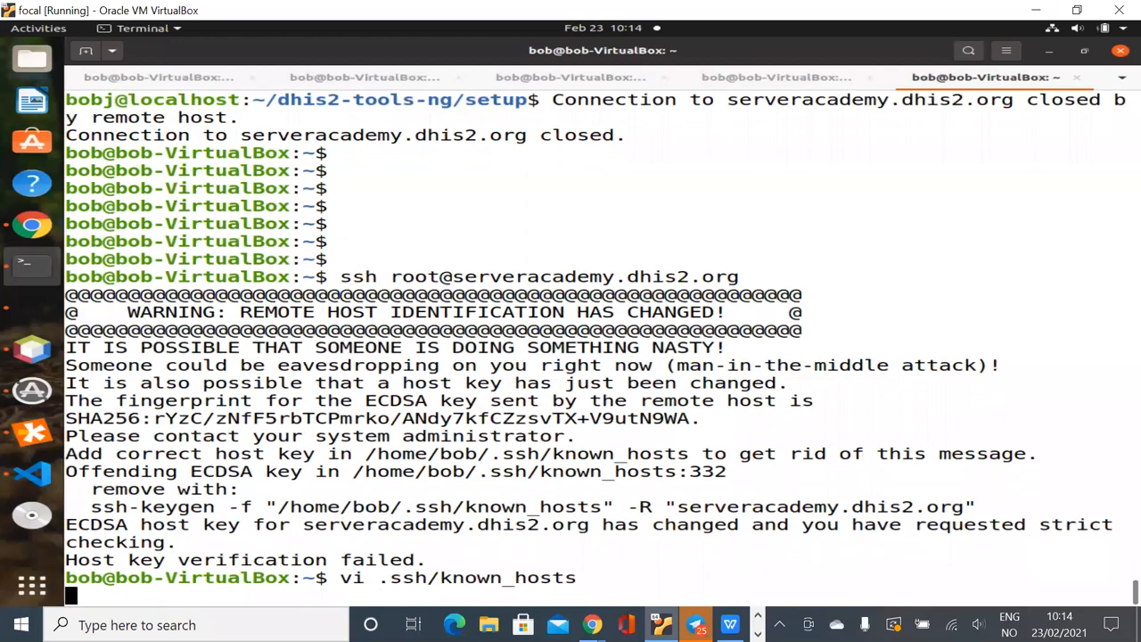
pyautogui.write(':3')
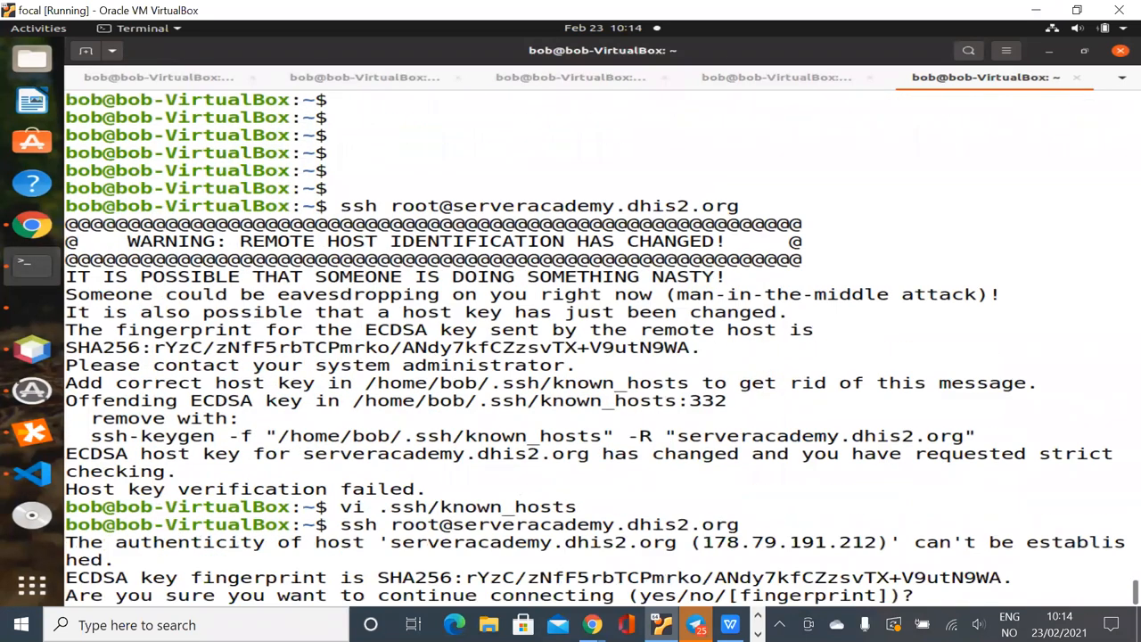
# Step: Reconnect to the server and accept the new host key by answering yes
pyautogui.write('yes')
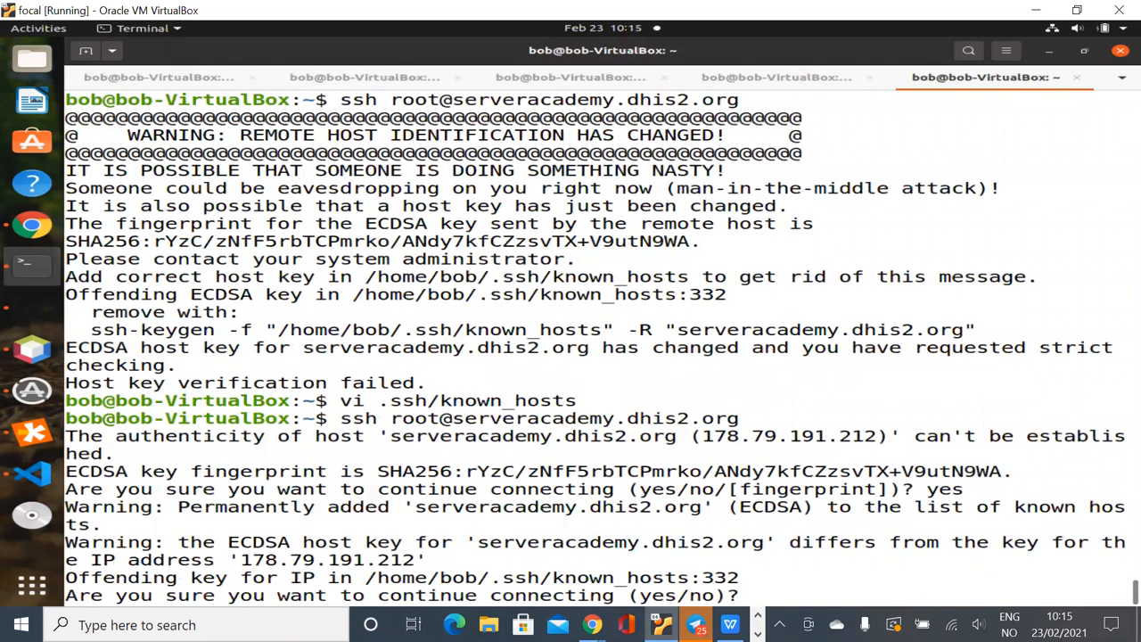
pyautogui.write('yes')
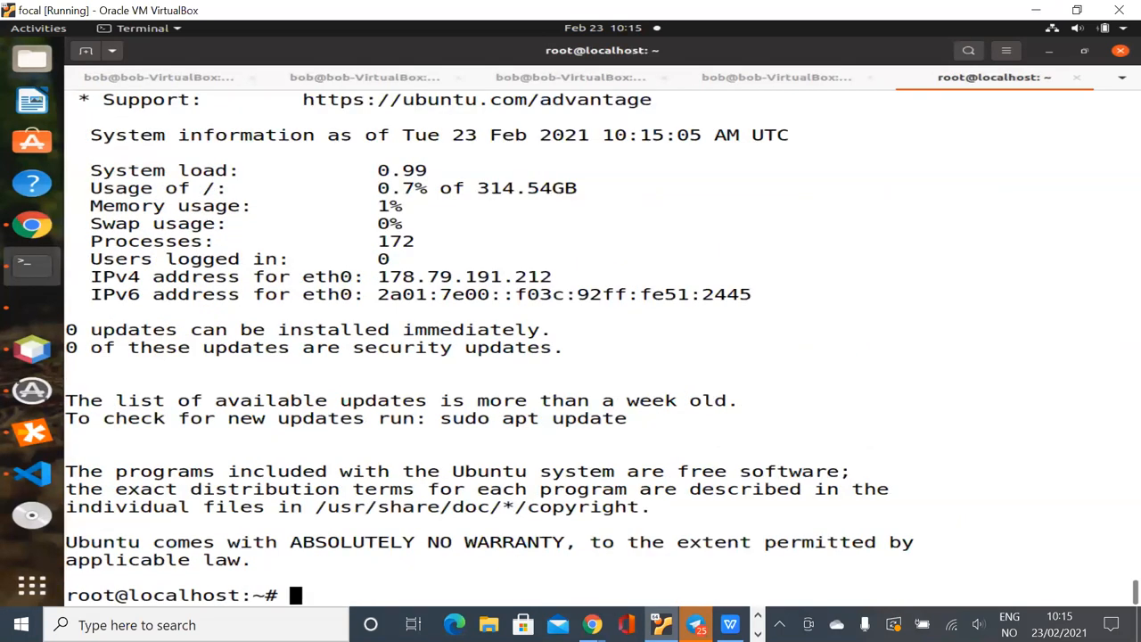
pyautogui.press('enter')
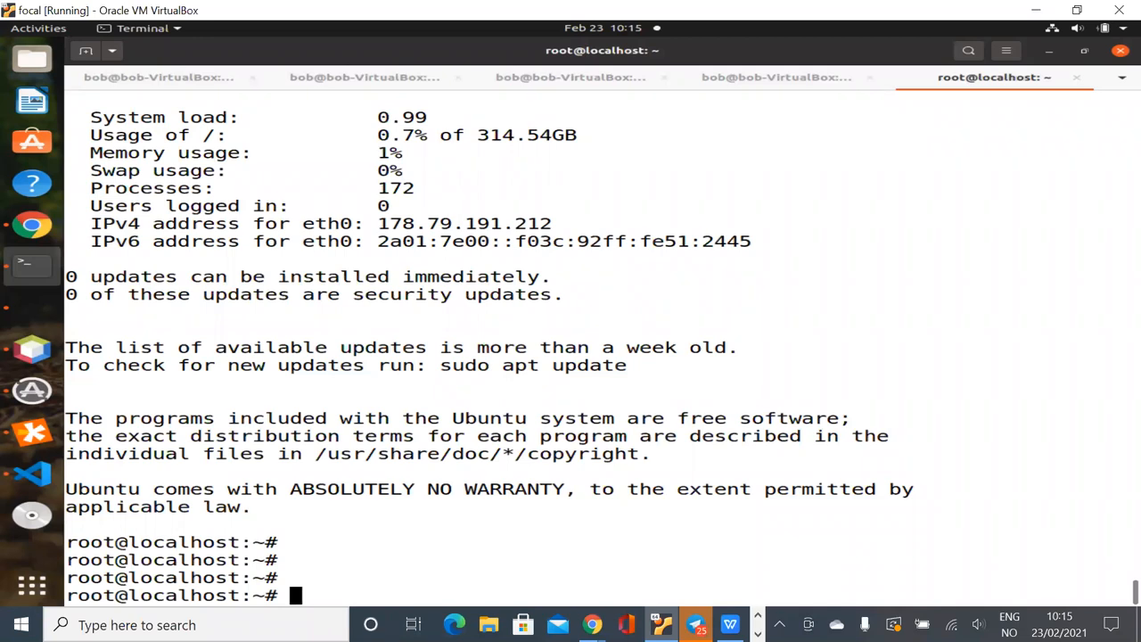
# Step: Create the user bobj with full name Bob using adduser
pyautogui.write('adduser')
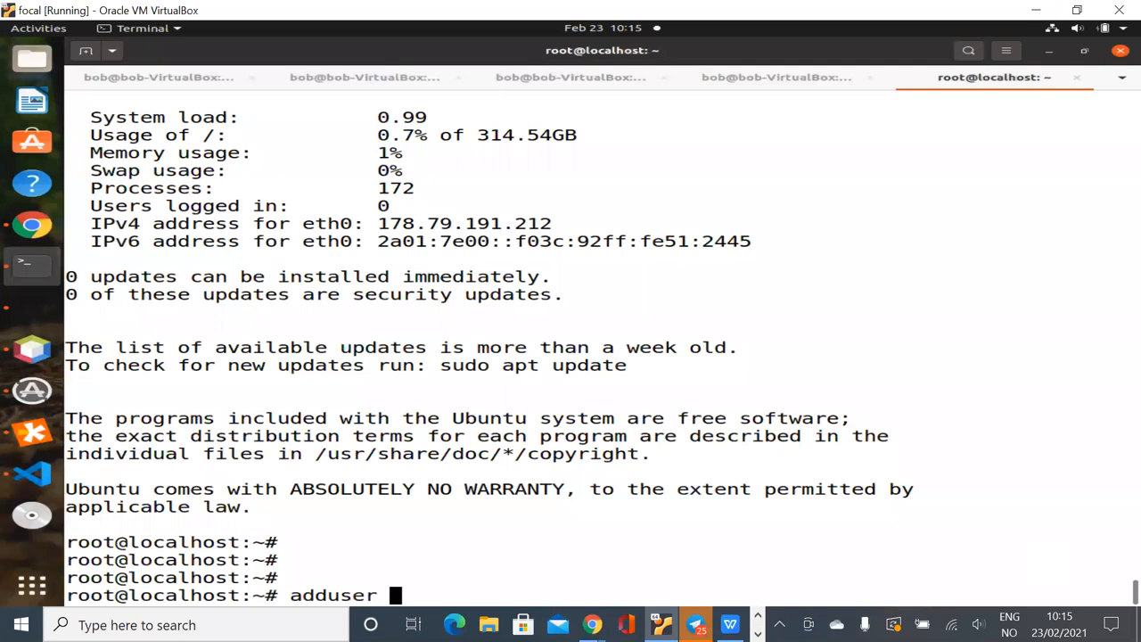
pyautogui.write('bobj')
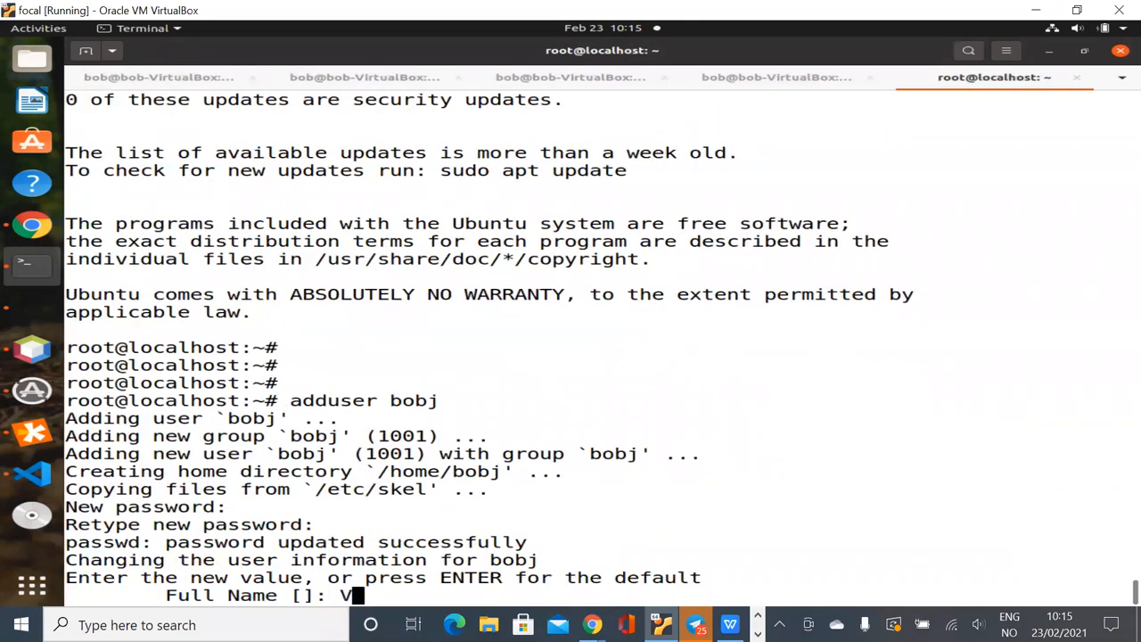
pyautogui.write('Bob')
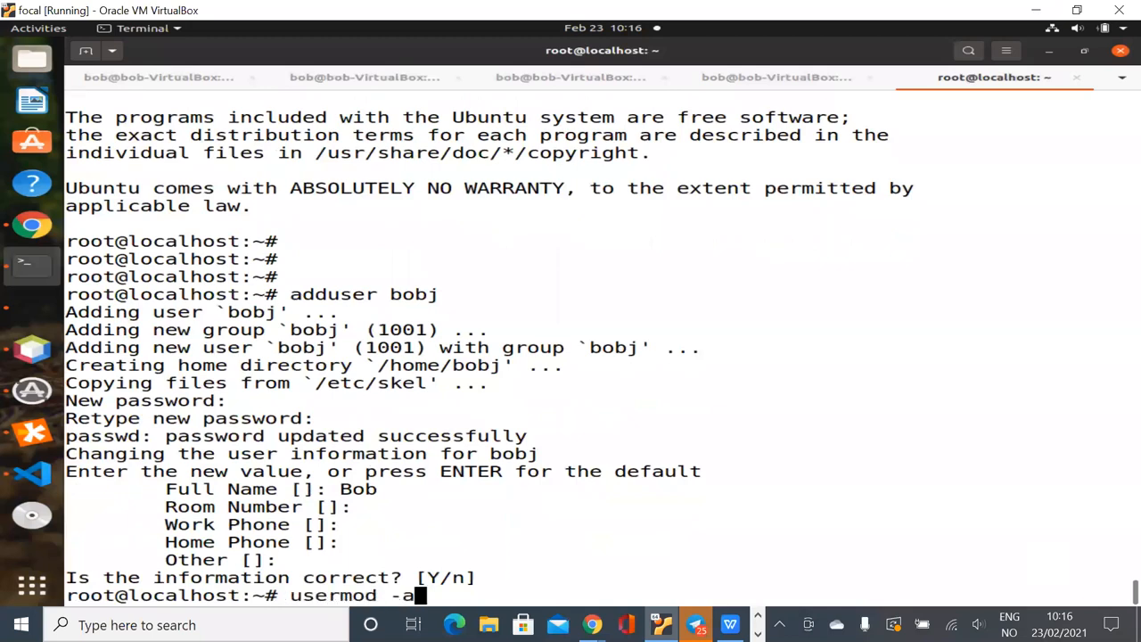
# Step: Add bobj to the sudo and lxd groups with usermod -aG
pyautogui.write('G sudo')
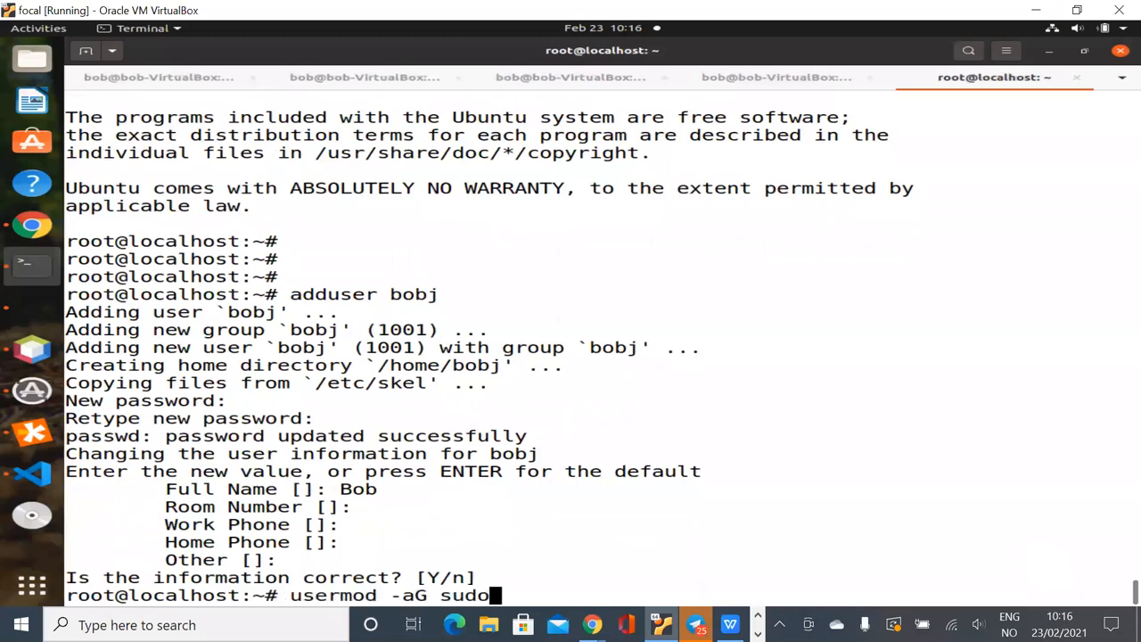
pyautogui.write('bobj')
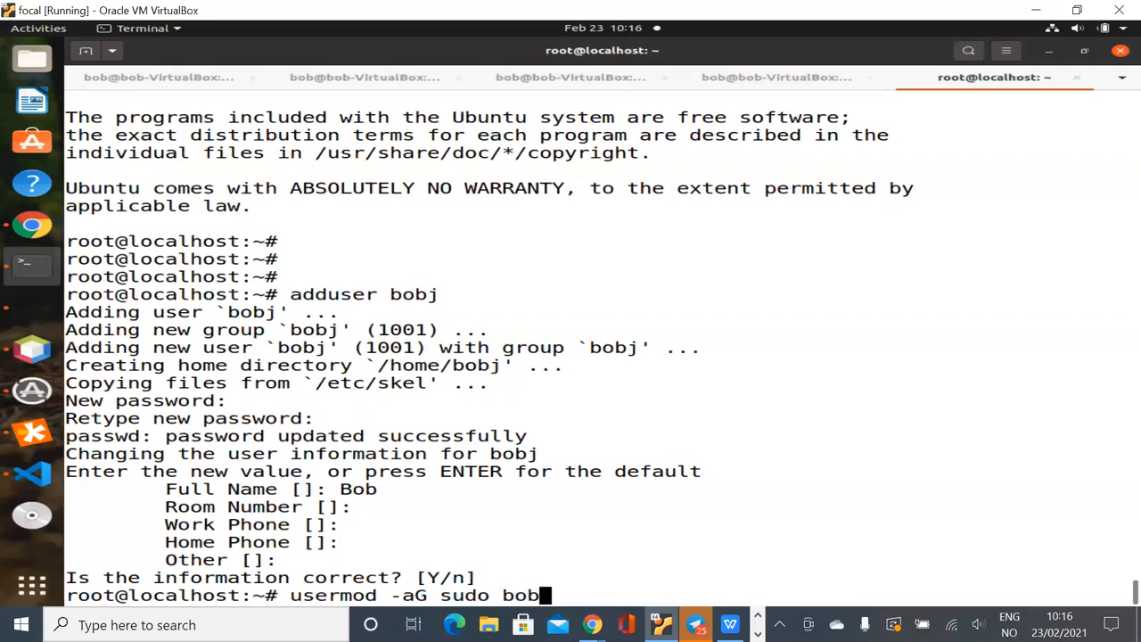
pyautogui.press('Return')
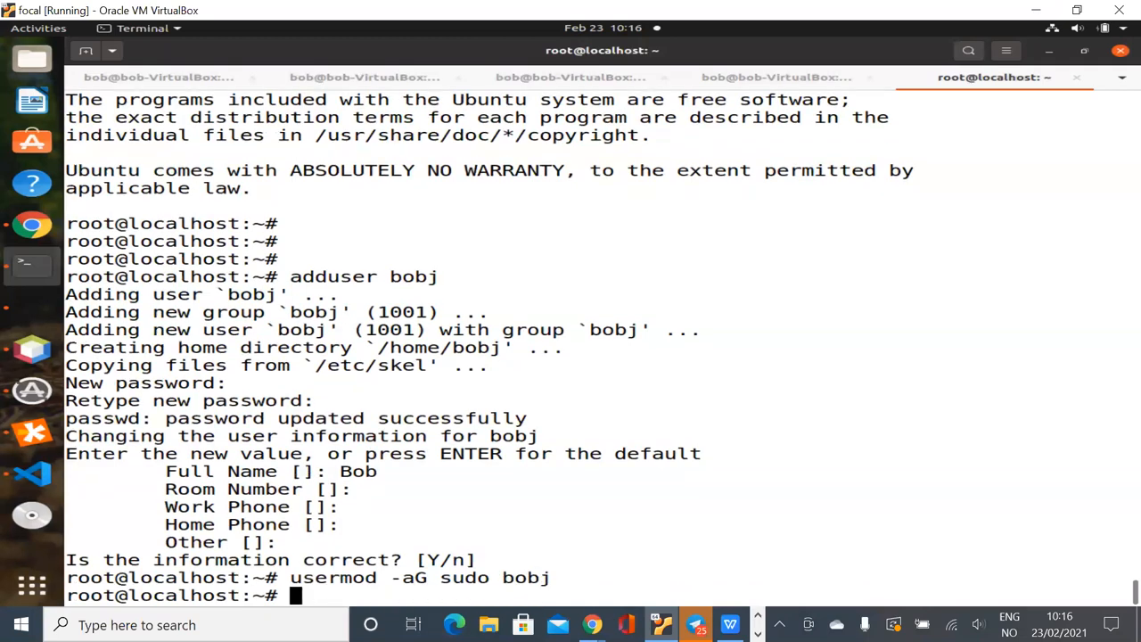
pyautogui.write('usermod -aG sudo bobj')
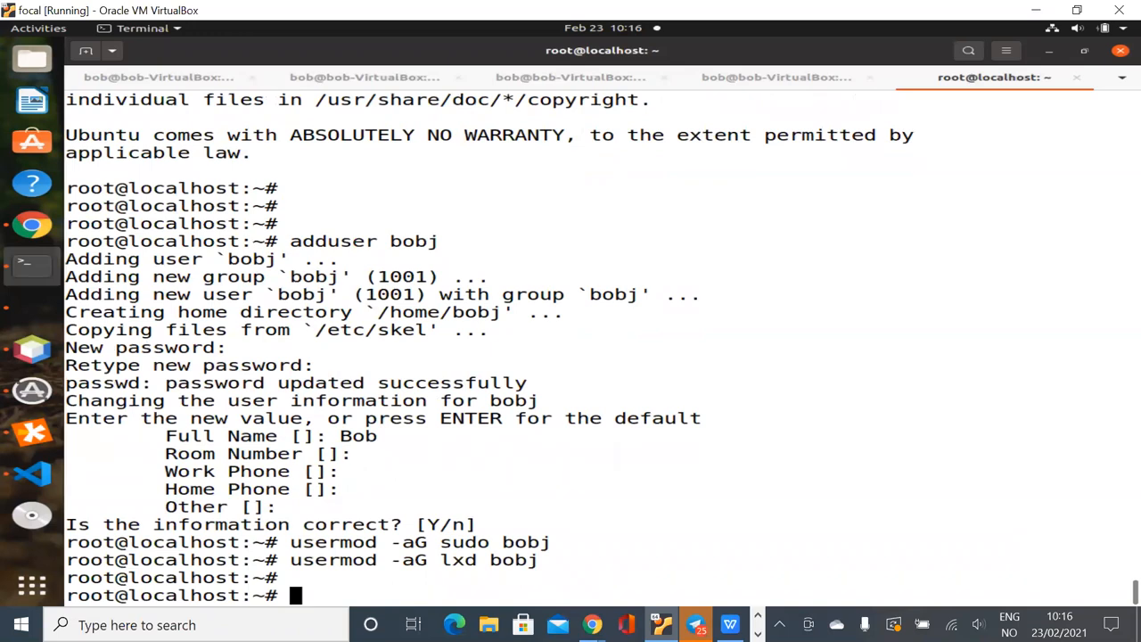
# Step: Display root's authorized_keys, copy the public key, and switch to the bobj account
pyautogui.write('cat .')
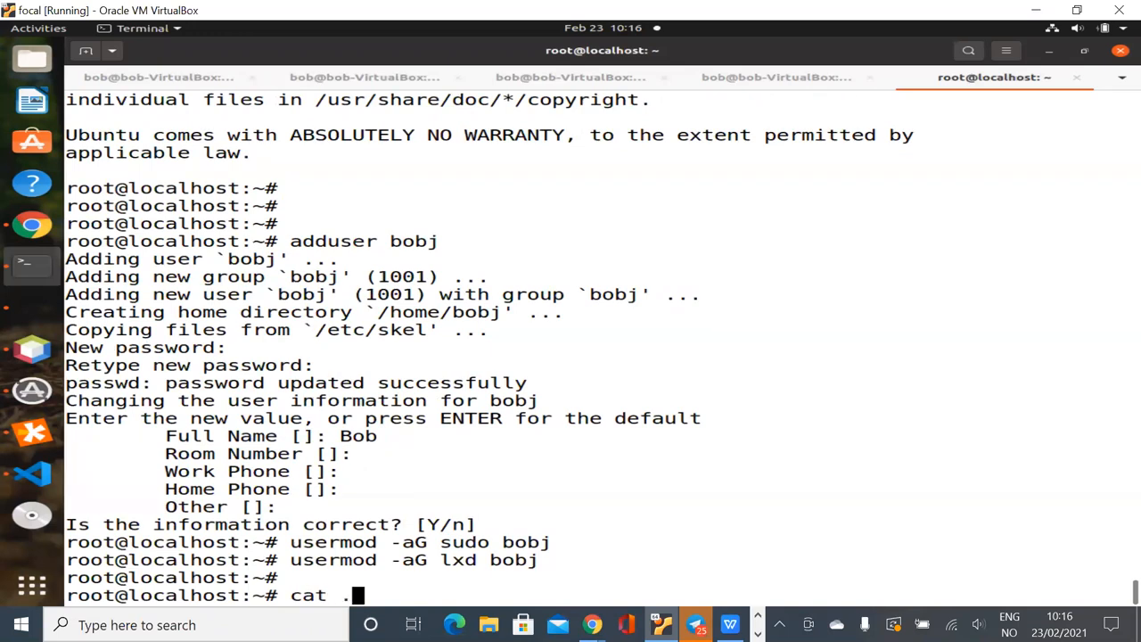
pyautogui.write('ssh/authorized_keys')
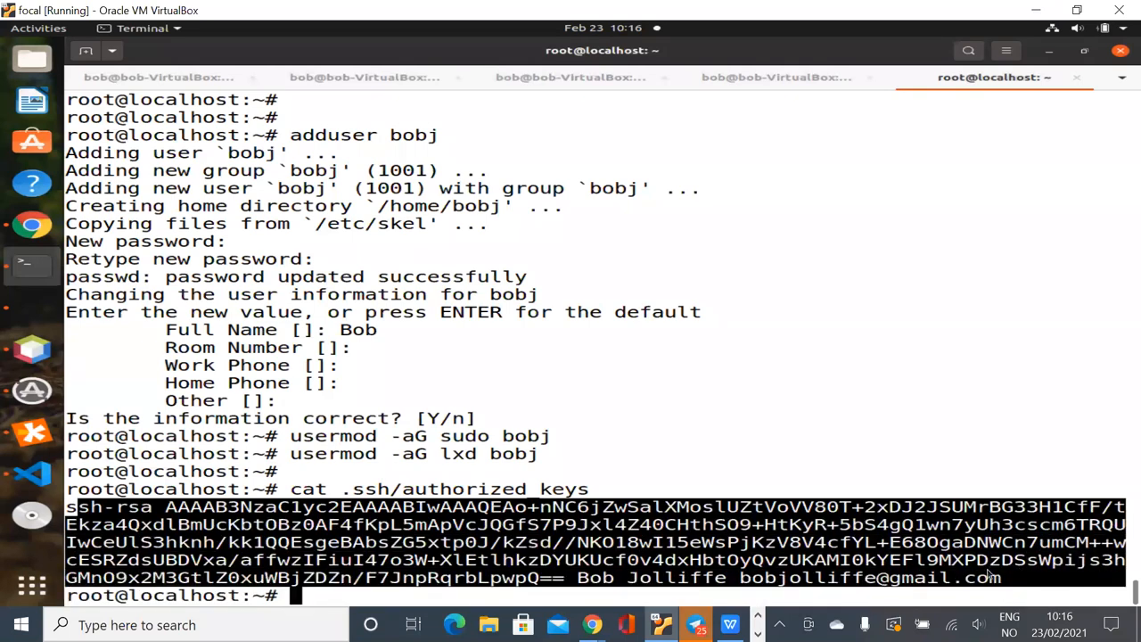
pyautogui.rightClick(987, 574)
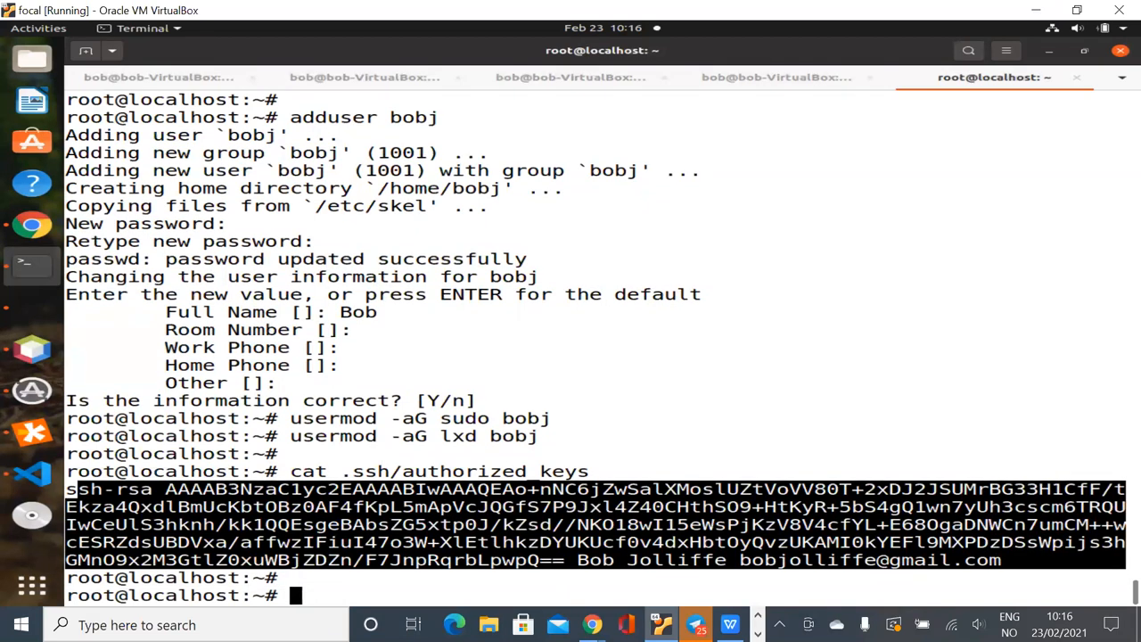
pyautogui.write('su')
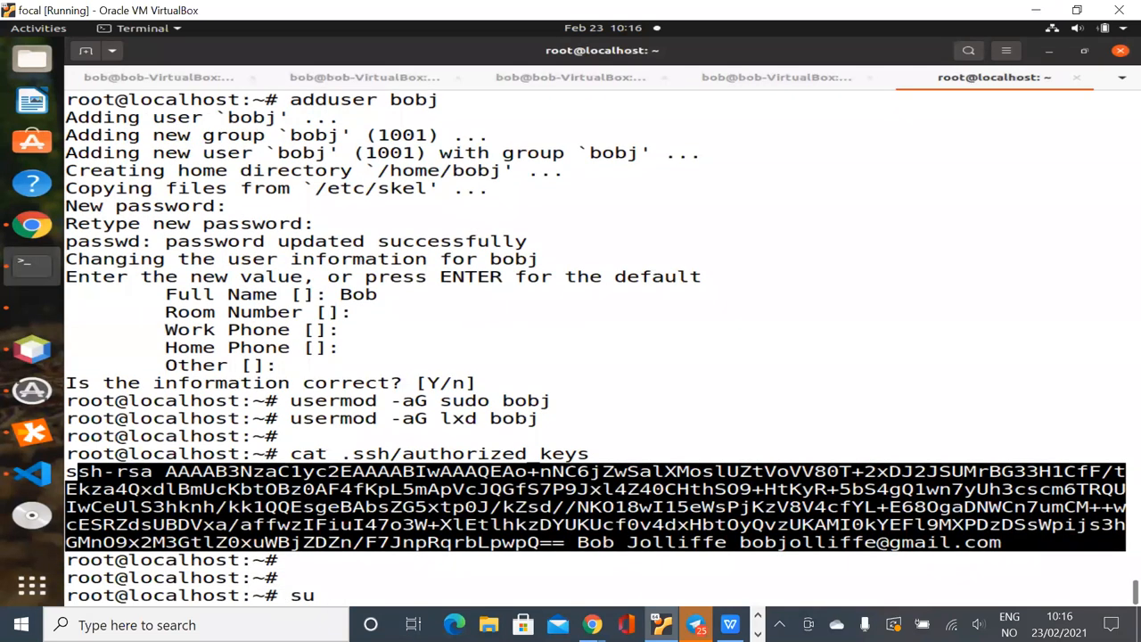
pyautogui.write('bobj')
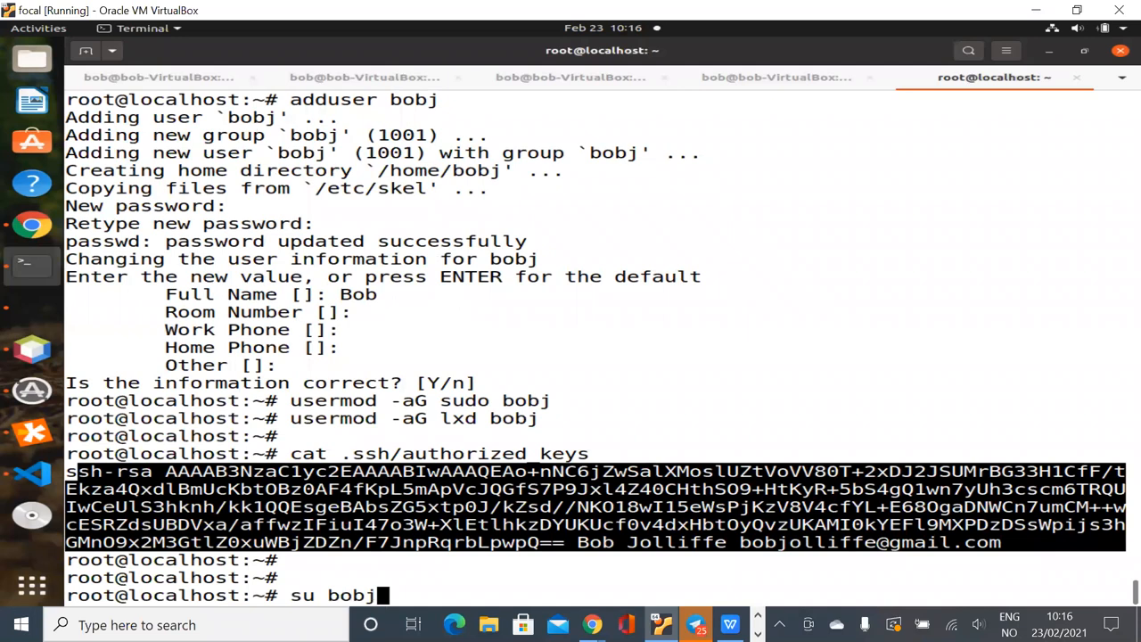
pyautogui.press('Return')
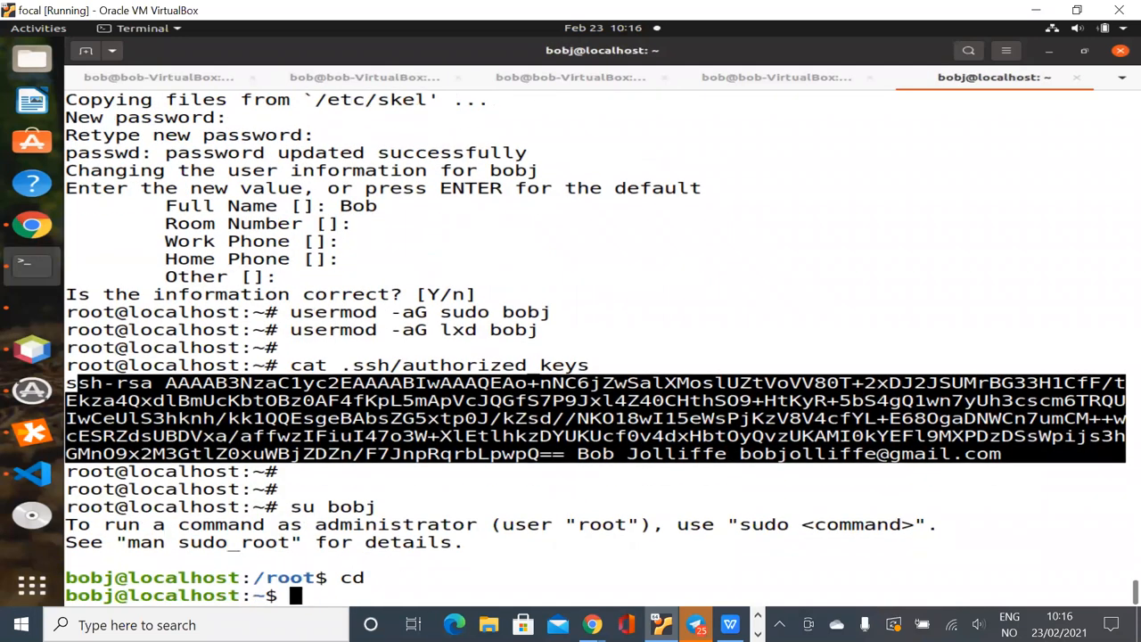
# Step: Create bobj's .ssh folder and paste the public key into a new authorized_keys file
pyautogui.write('mkdir .ssh')
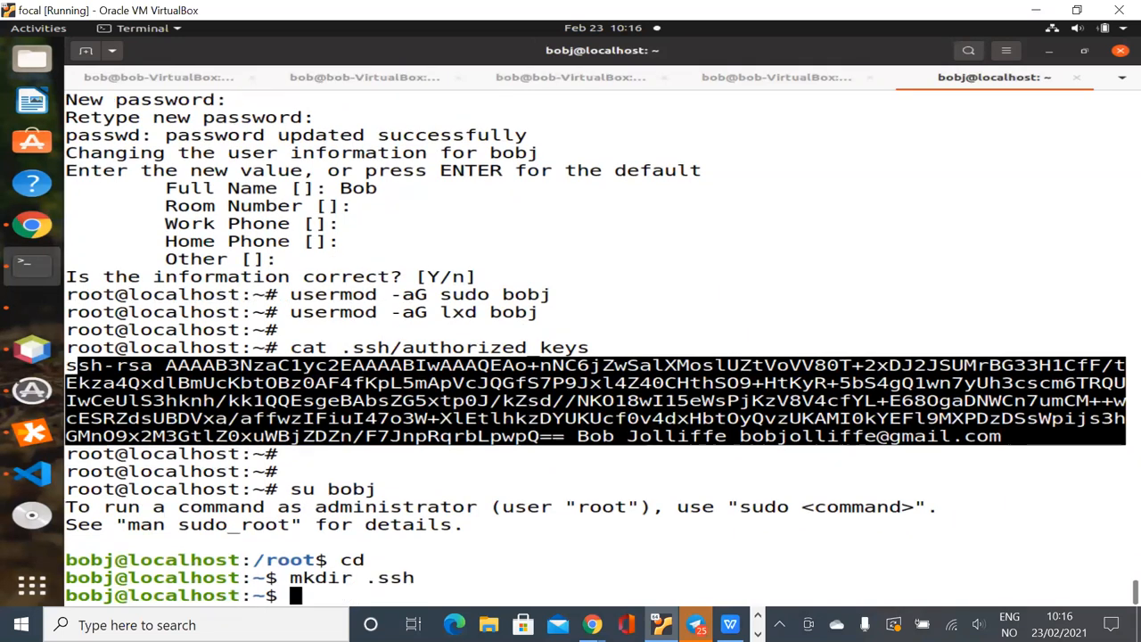
pyautogui.write('vi .ssh/')
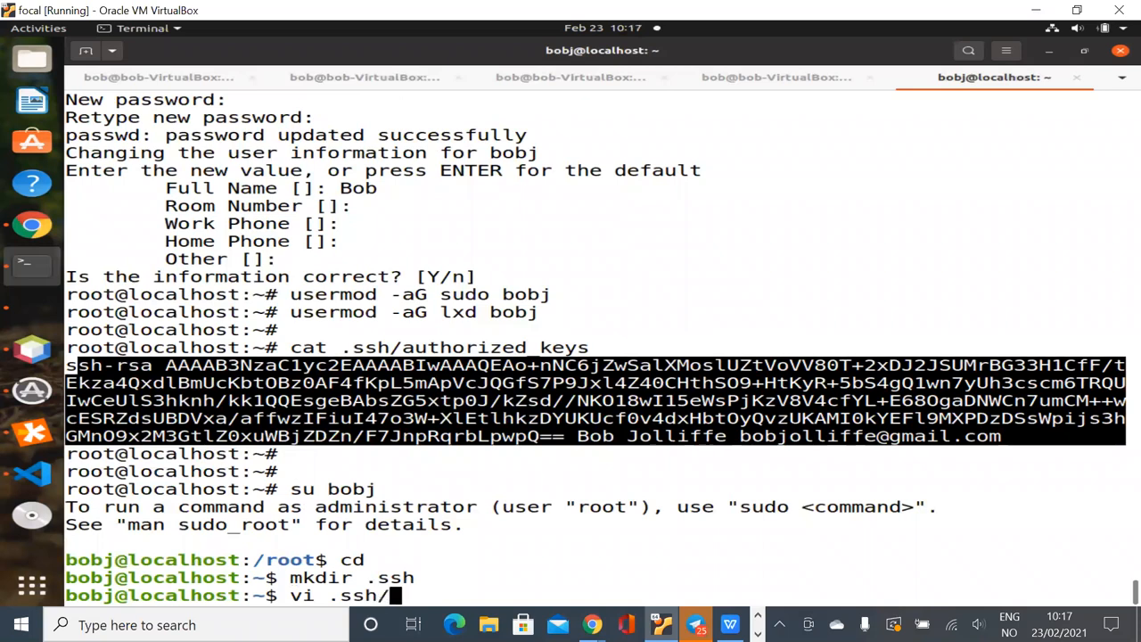
pyautogui.write('autho')
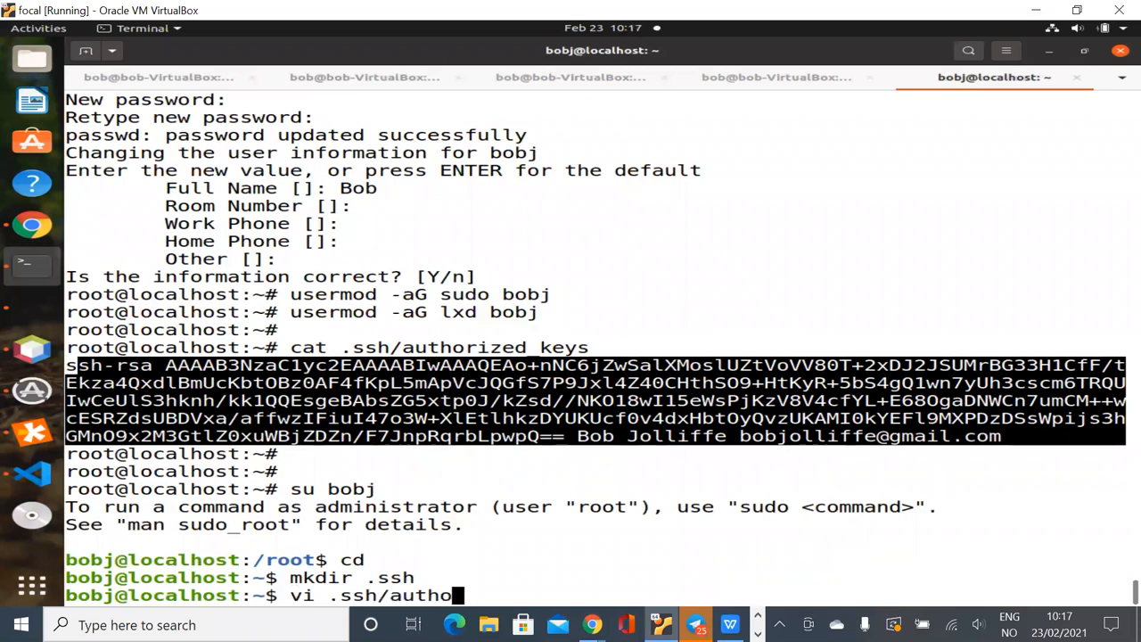
pyautogui.write('iz')
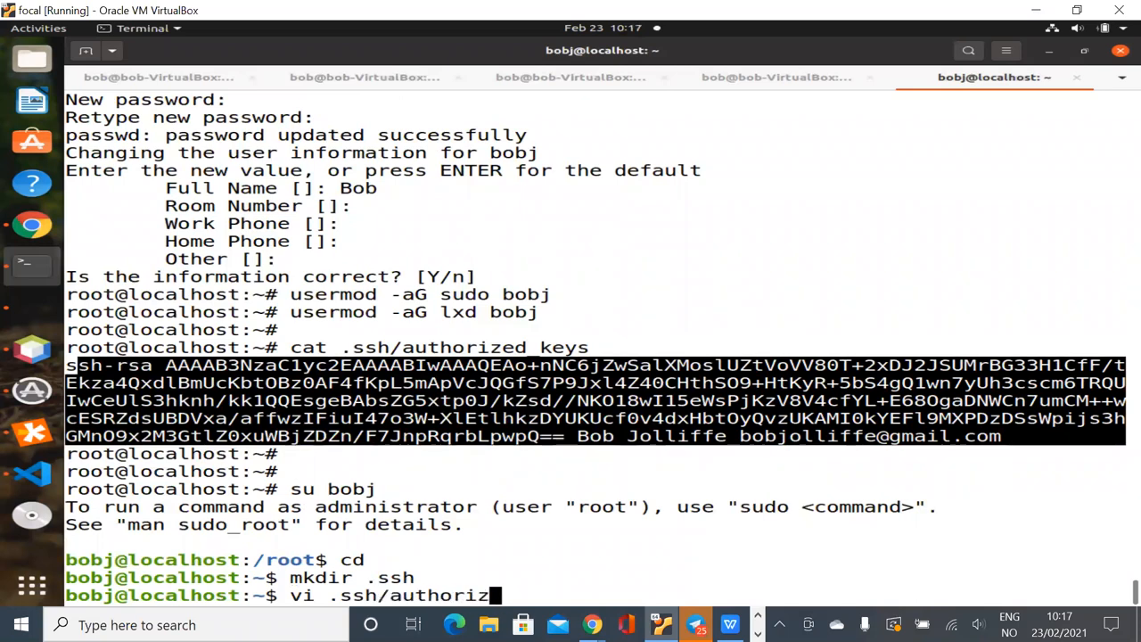
pyautogui.write('ed_keys')
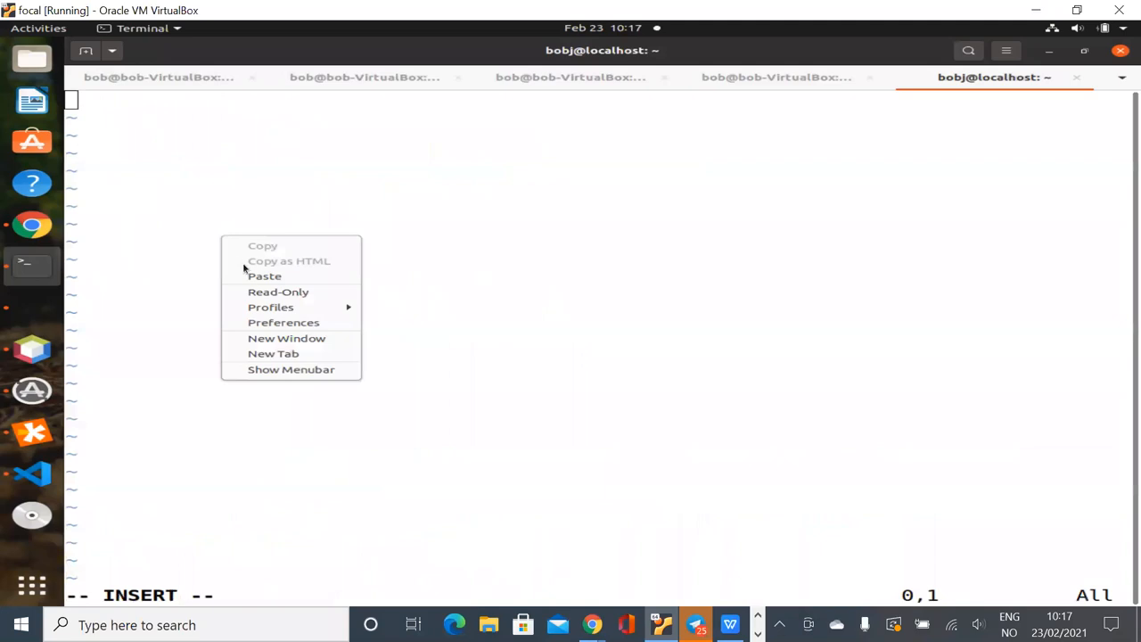
pyautogui.click(263, 274)
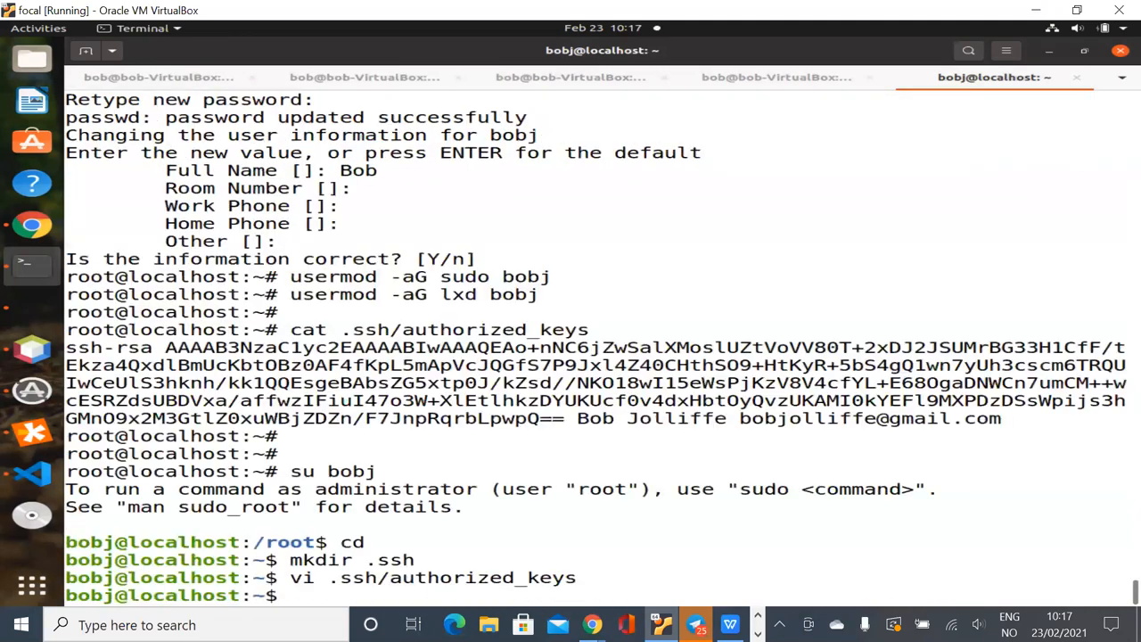
# Step: Set .ssh/authorized_keys to mode 600 and exit back to the root shell
pyautogui.write('chmod')
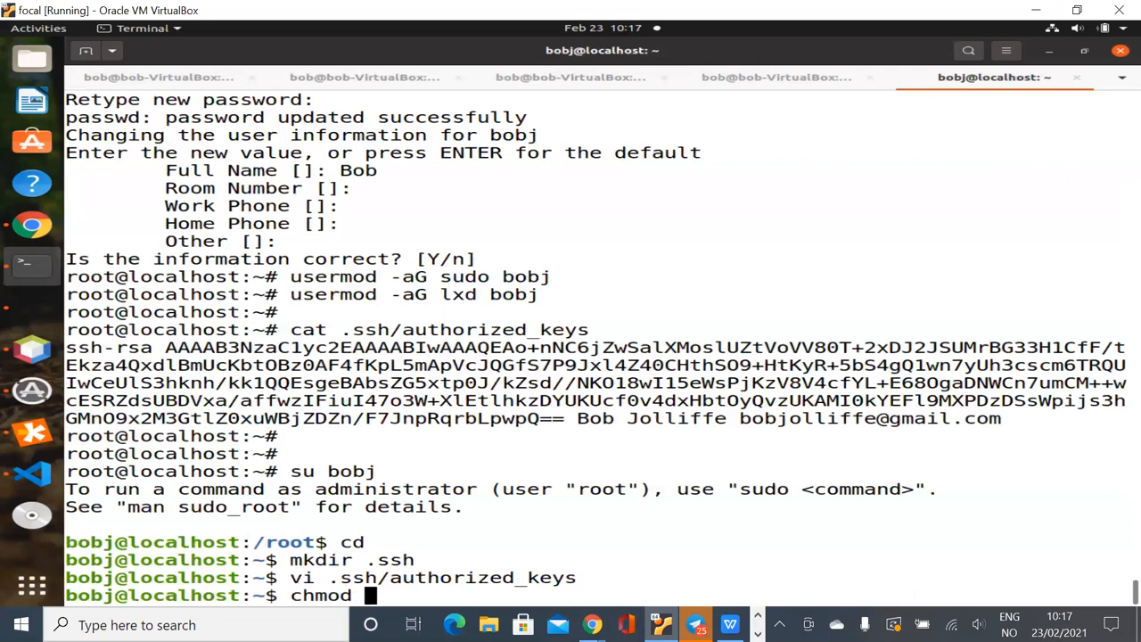
pyautogui.write('600 .s')
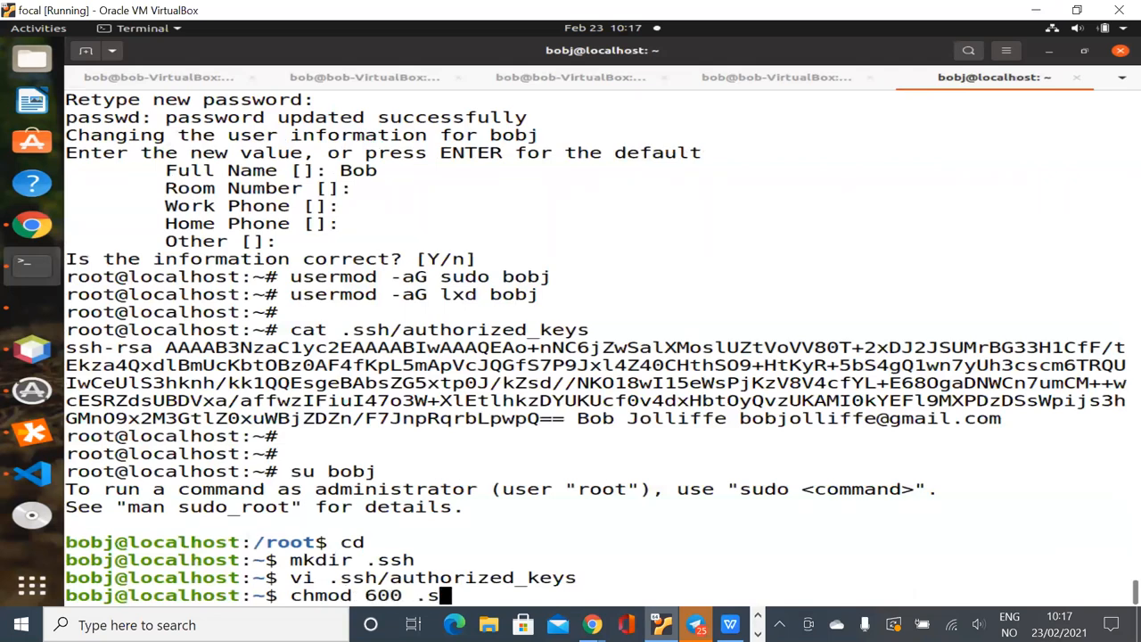
pyautogui.write('sh/authorized_keys')
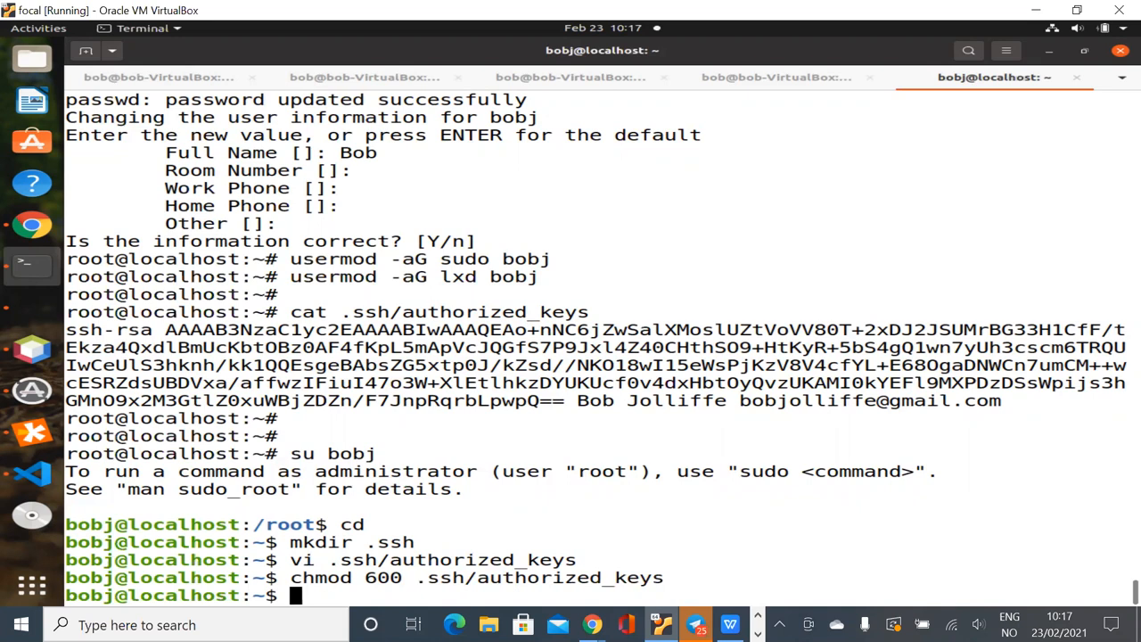
pyautogui.write('exit')
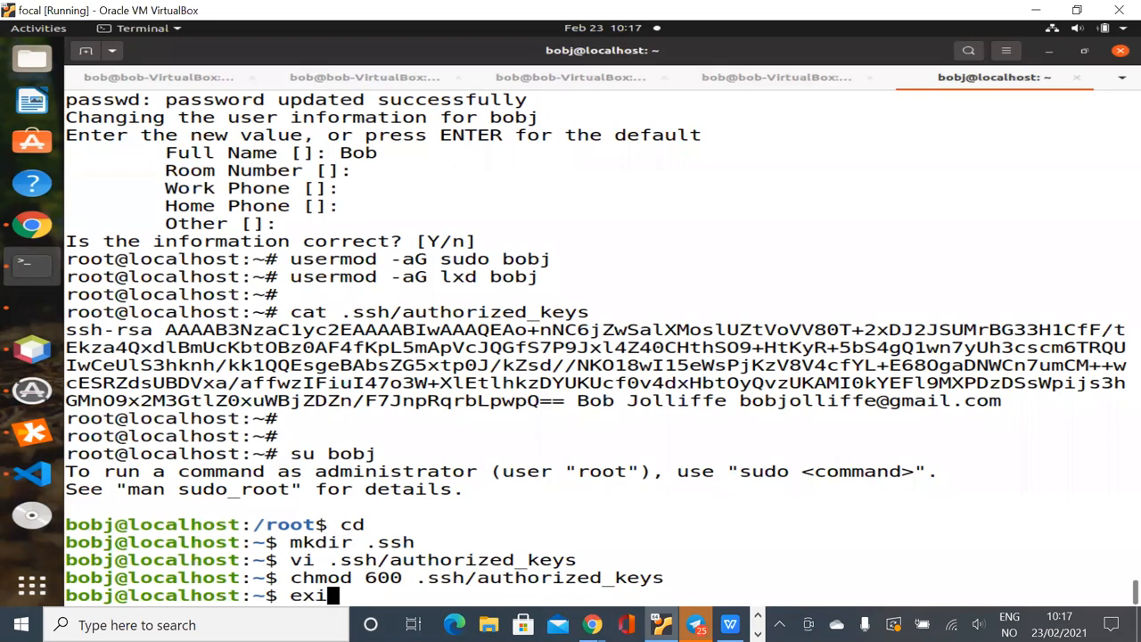
pyautogui.press('Return')
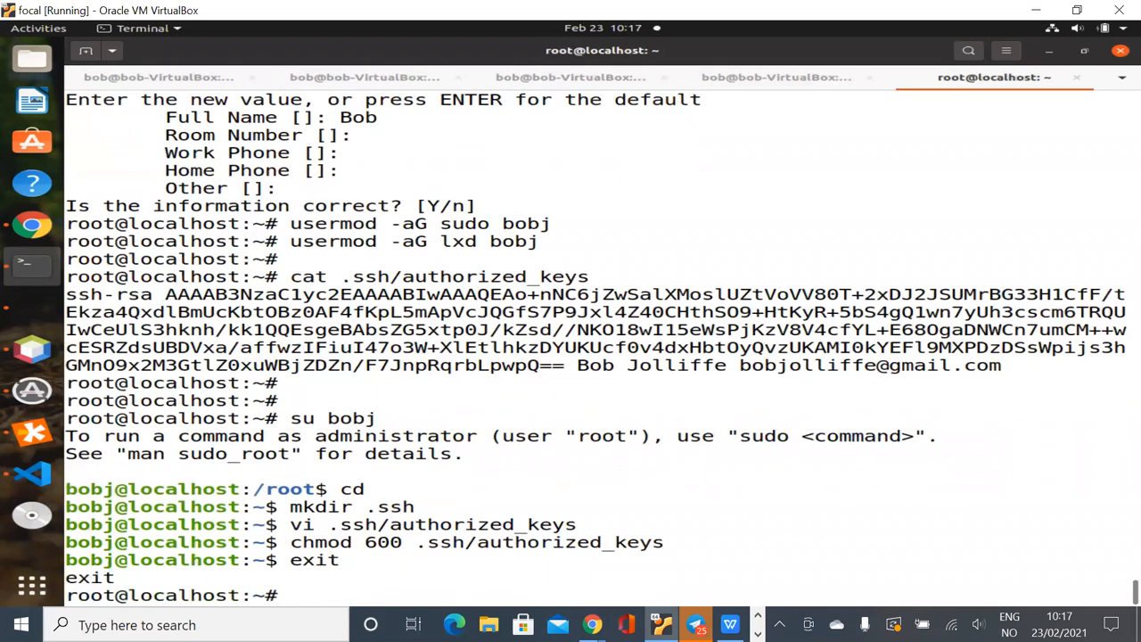
# Step: Leave the root session and try logging in as bobj, abandoning the password-based attempt
pyautogui.write('exit')
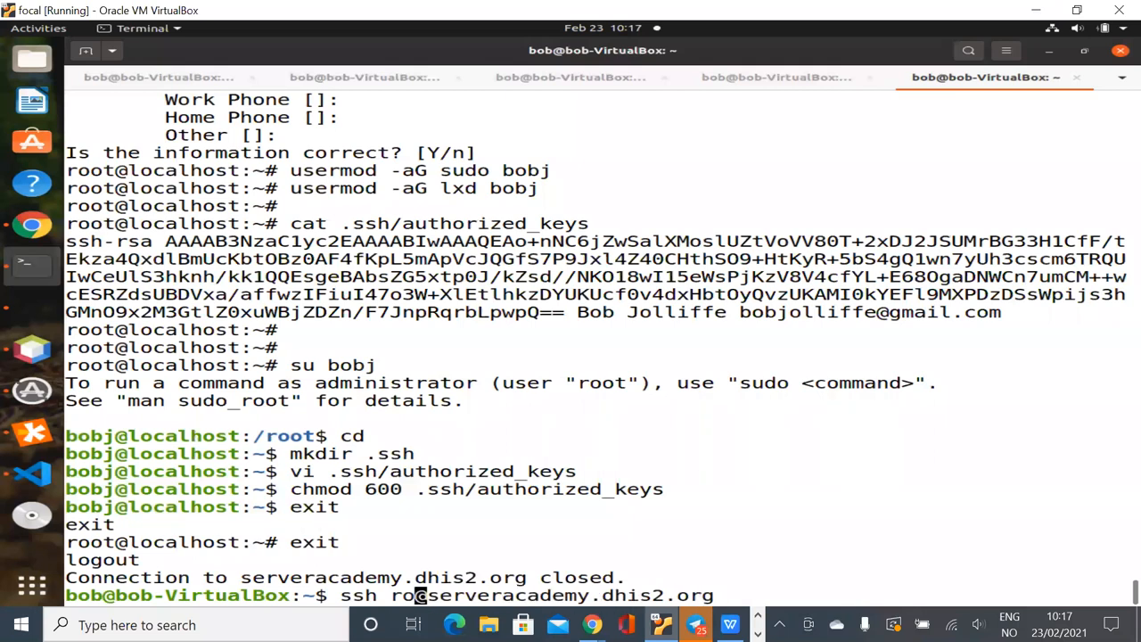
pyautogui.write('bobj')
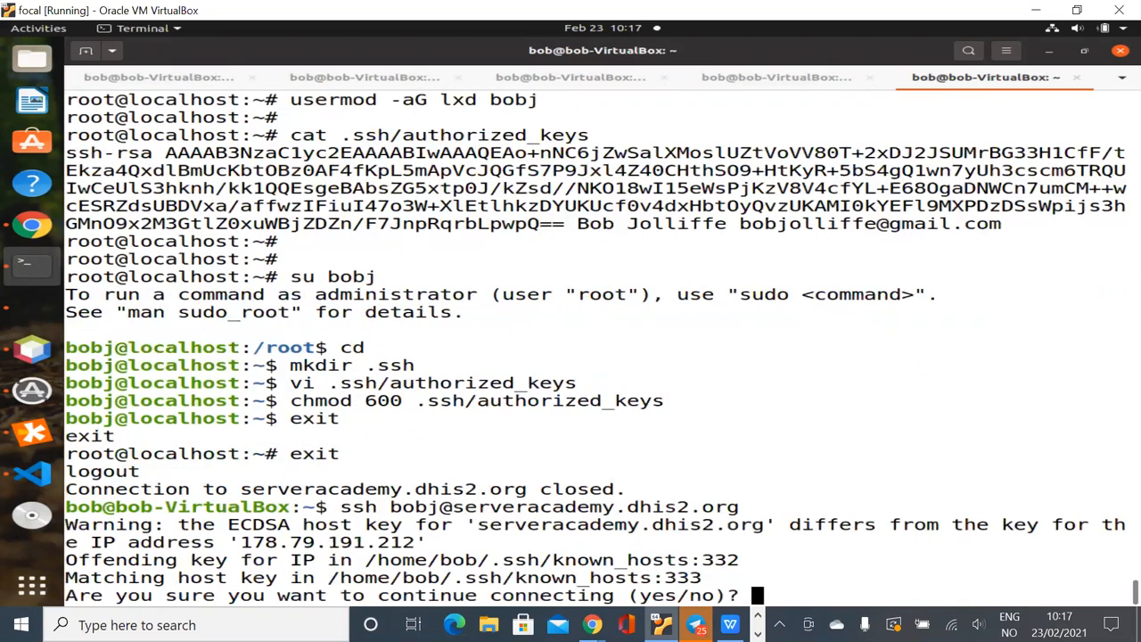
pyautogui.write('yes')
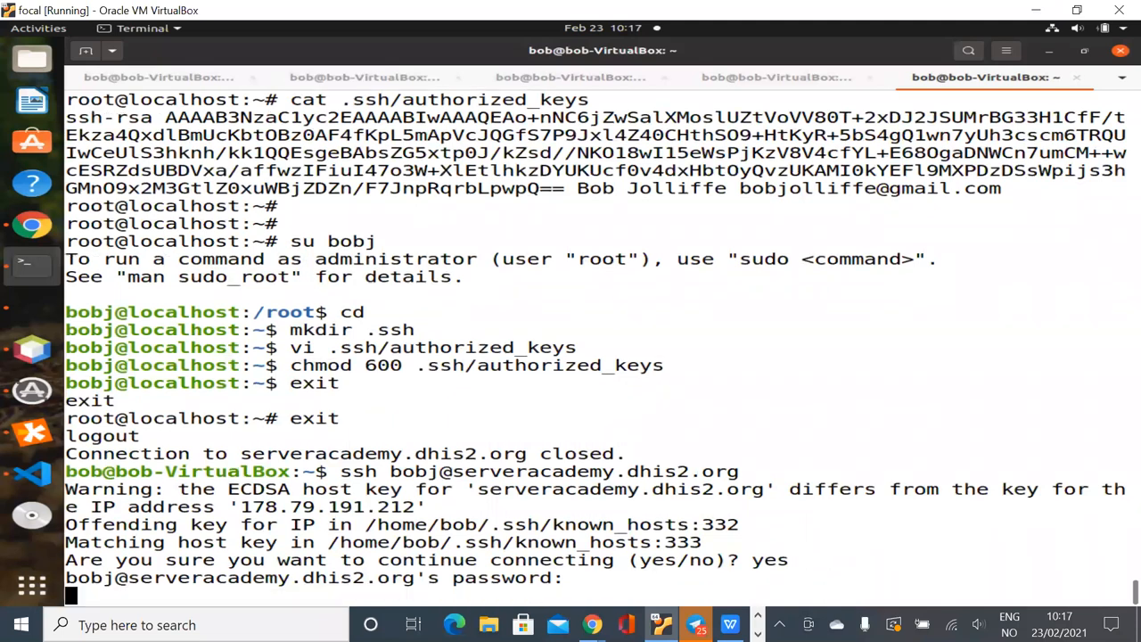
pyautogui.press('Return')
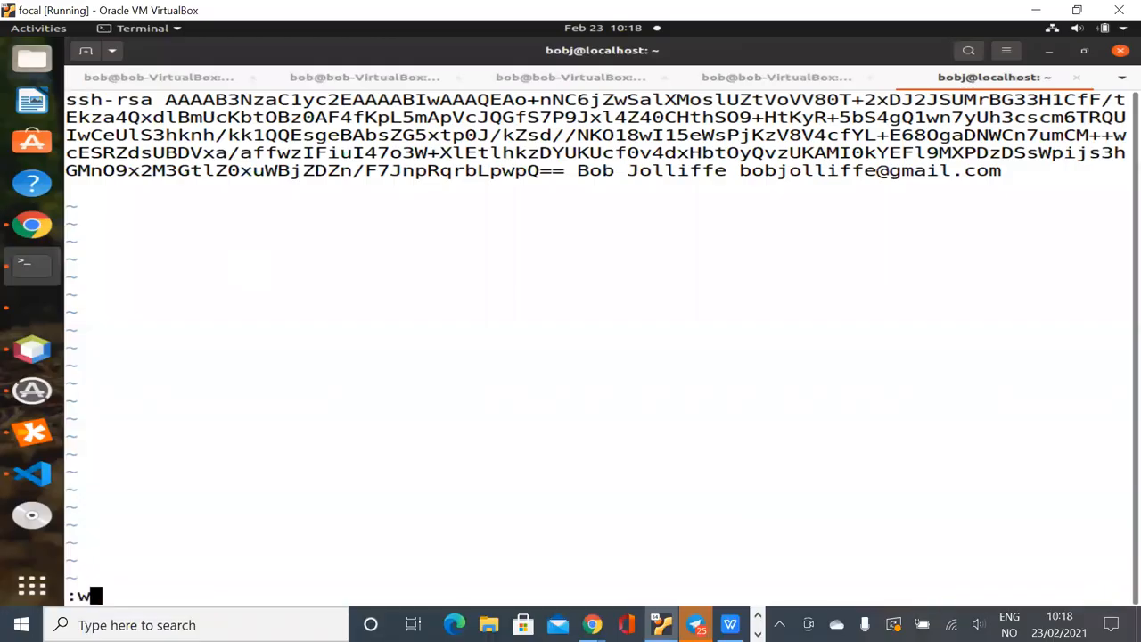
pyautogui.press('Return')
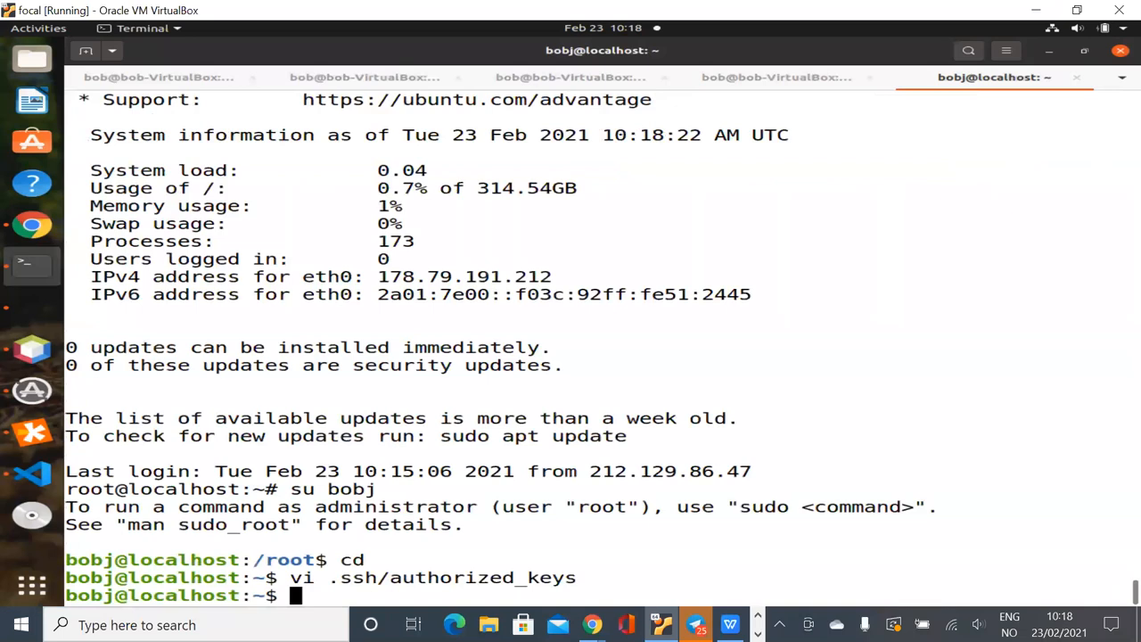
pyautogui.write('exit')
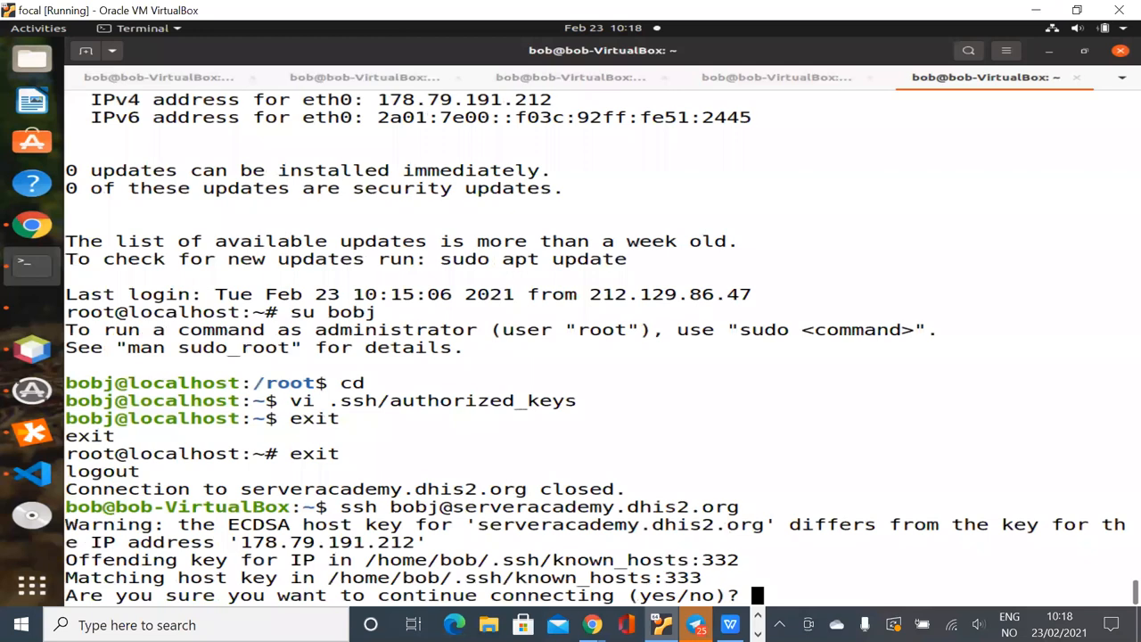
# Step: Log in as bobj accepting the changed host key and run sudo ls with bobj's password
pyautogui.write('yes')
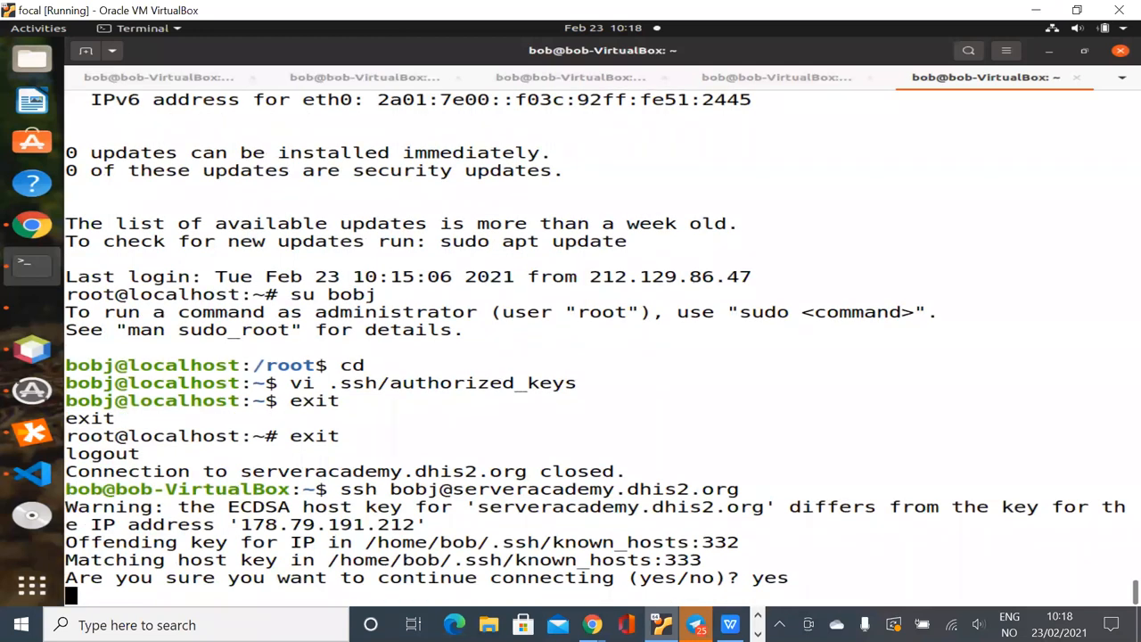
pyautogui.press('Return')
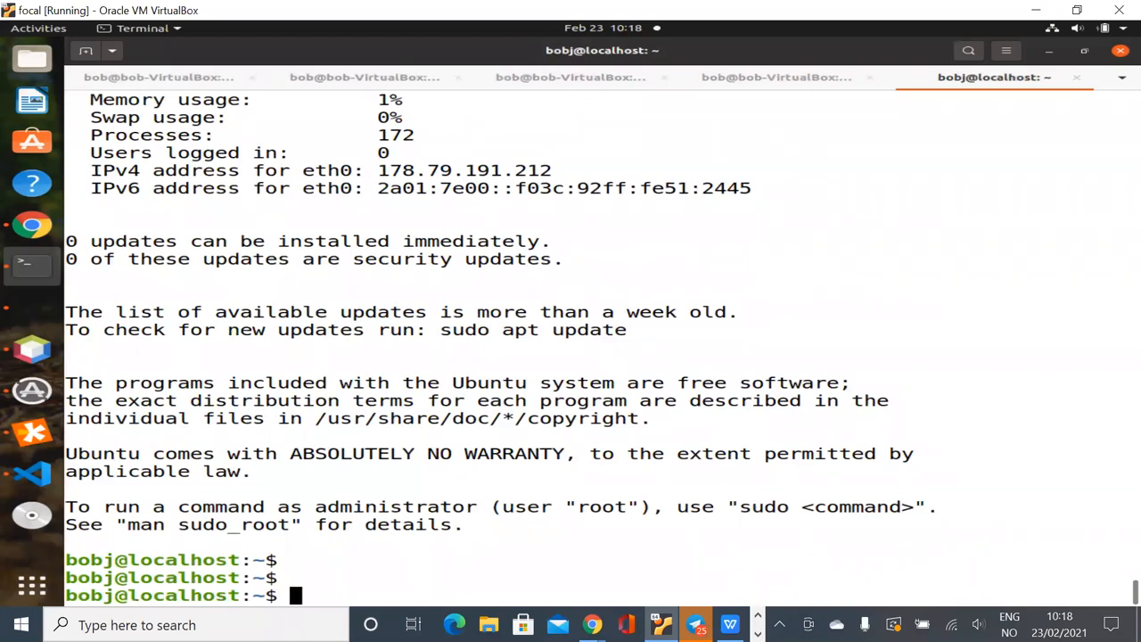
pyautogui.write('sudo')
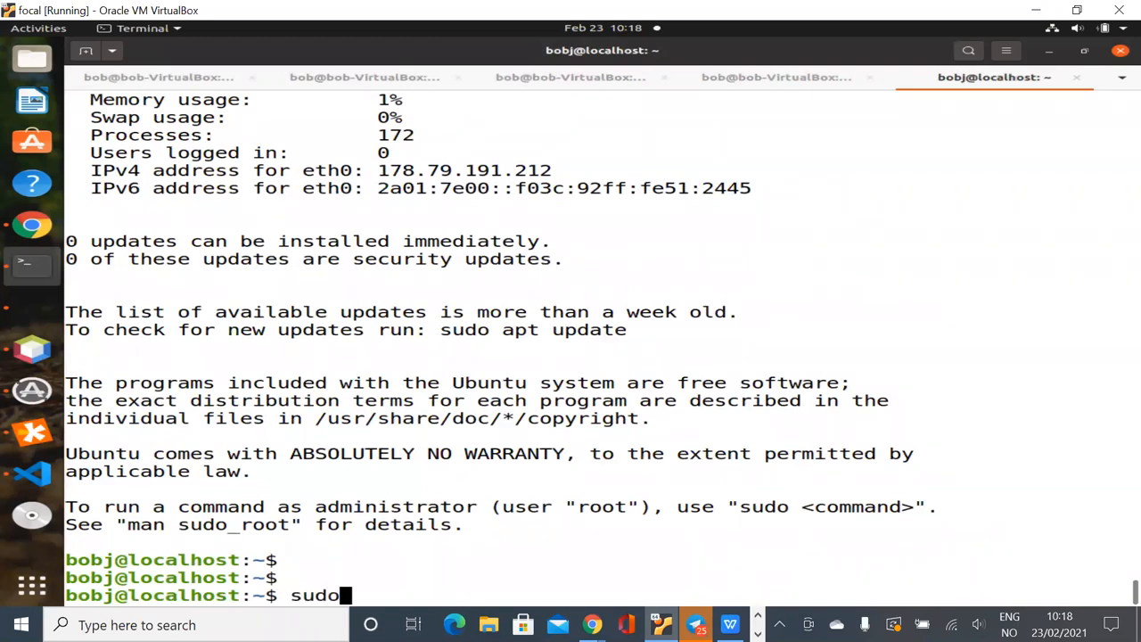
pyautogui.write('ls')
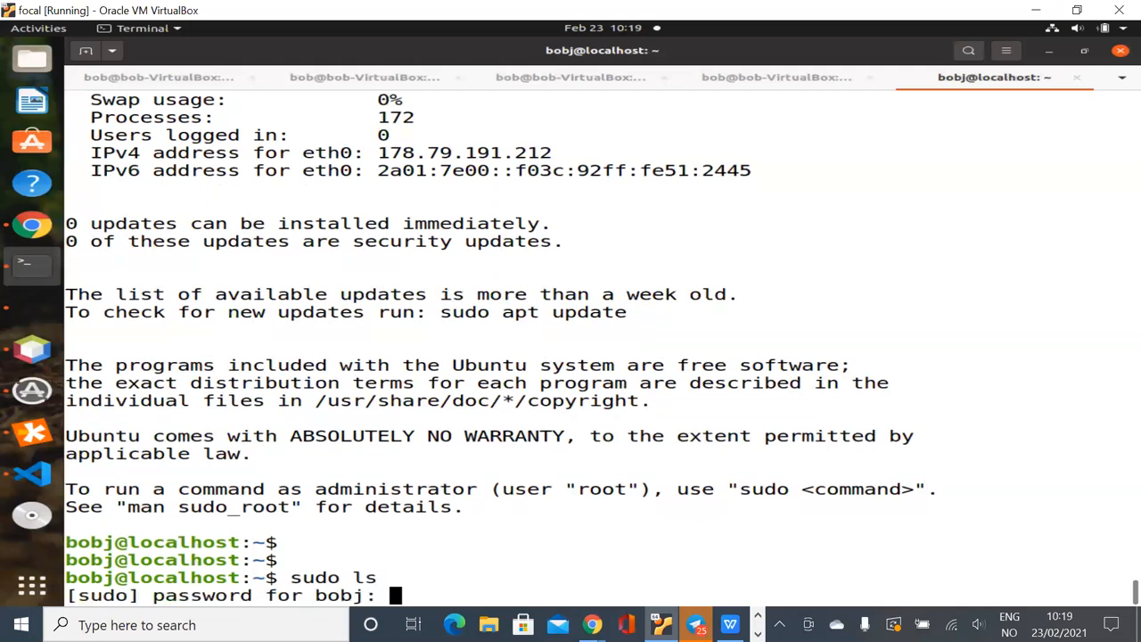
pyautogui.press('Enter')
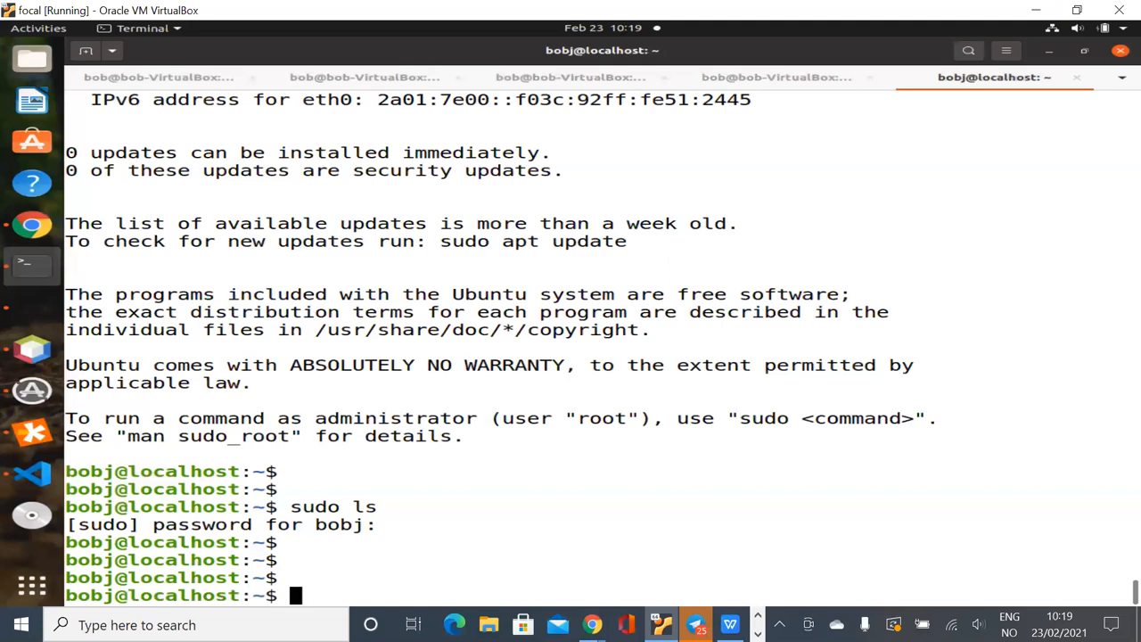
# Step: Edit /etc/ssh/sshd_config with sudo vi and set the SSH port to 822
pyautogui.write('sudo')
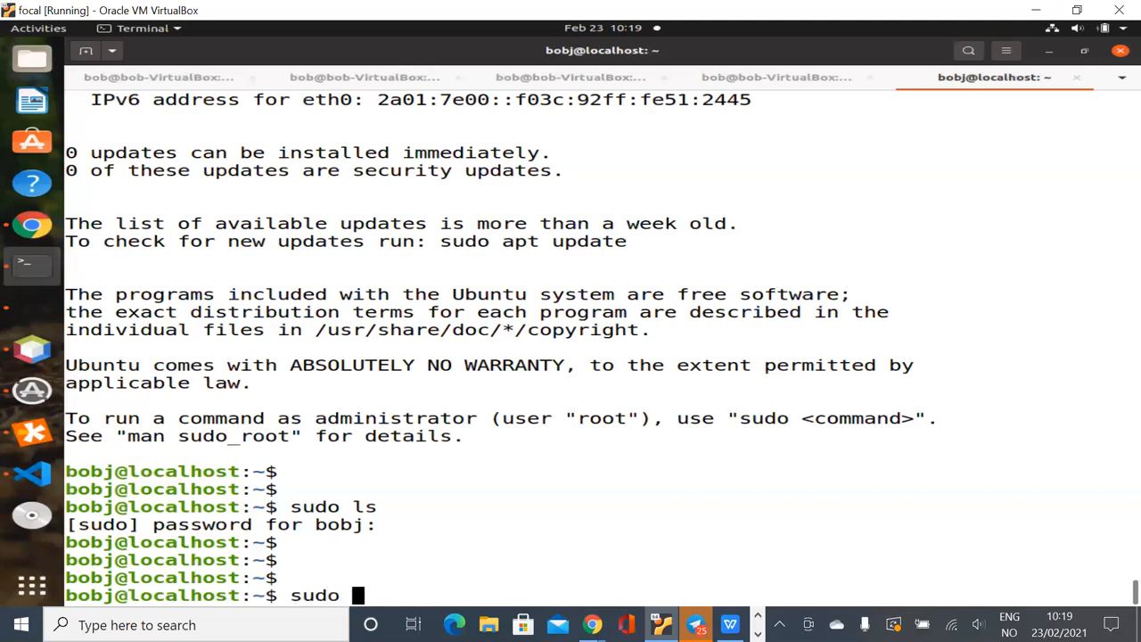
pyautogui.write('vi')
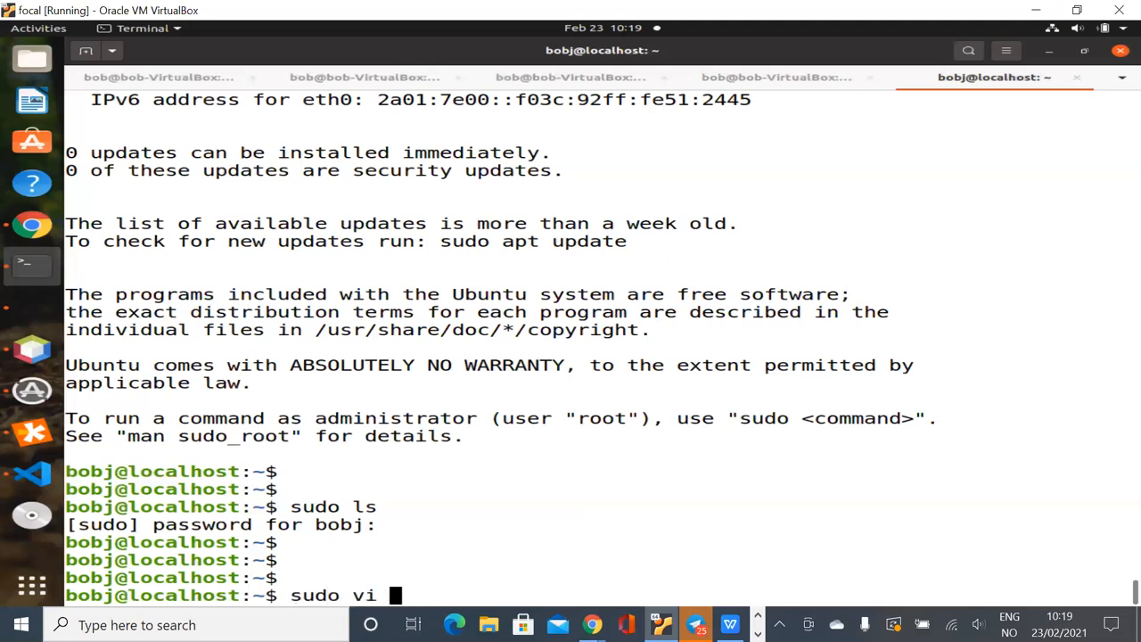
pyautogui.write('/etc/ssh/')
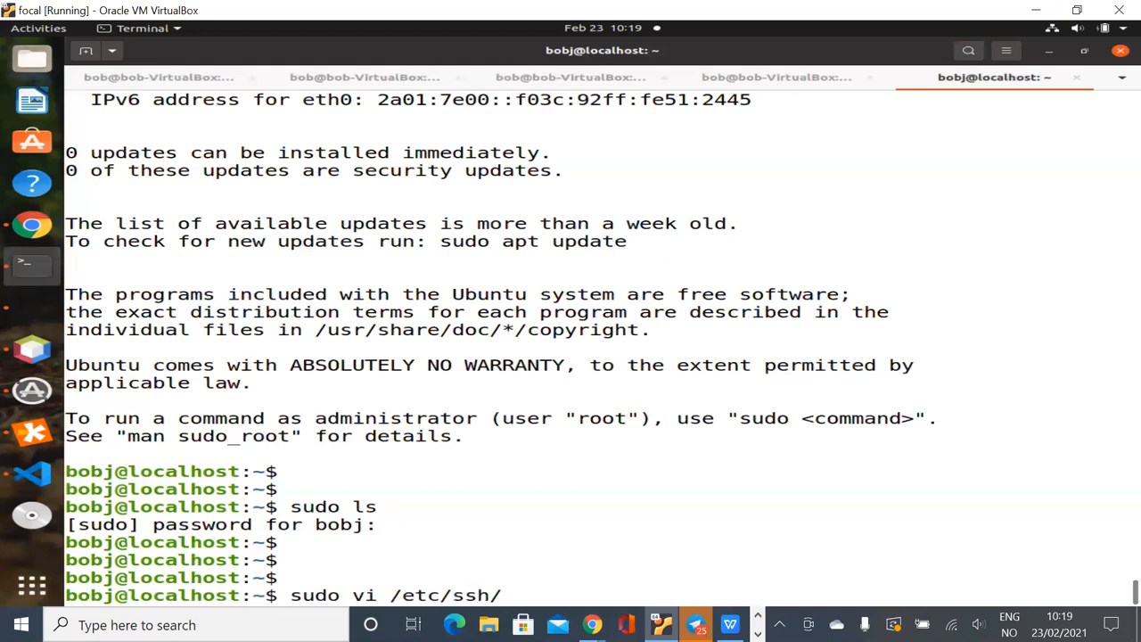
pyautogui.write('sshd_config')
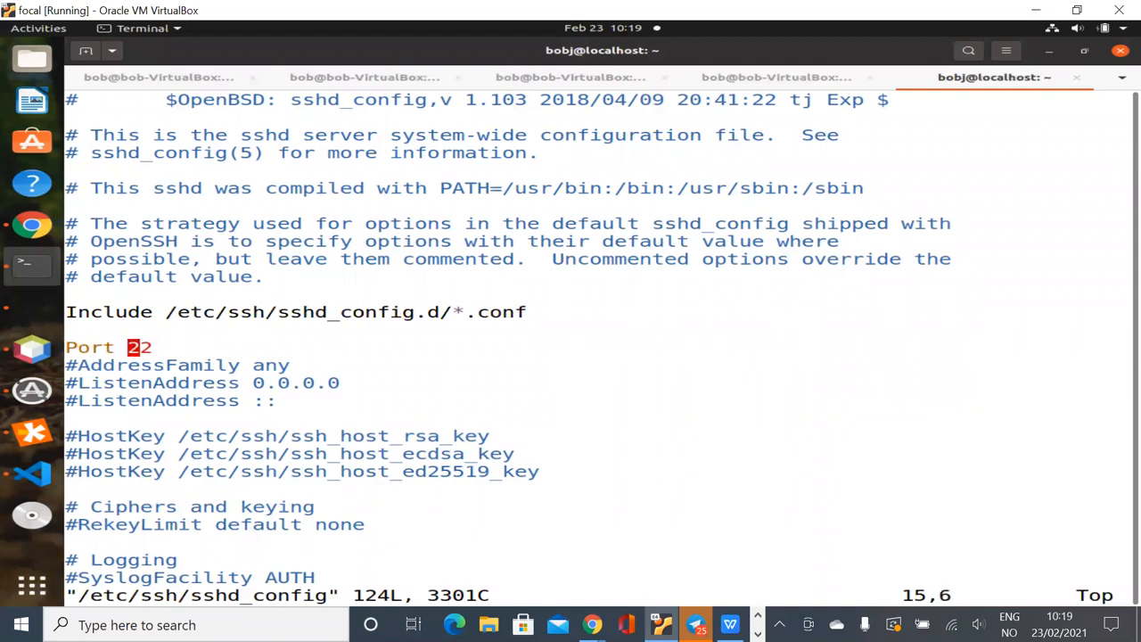
pyautogui.press('i')
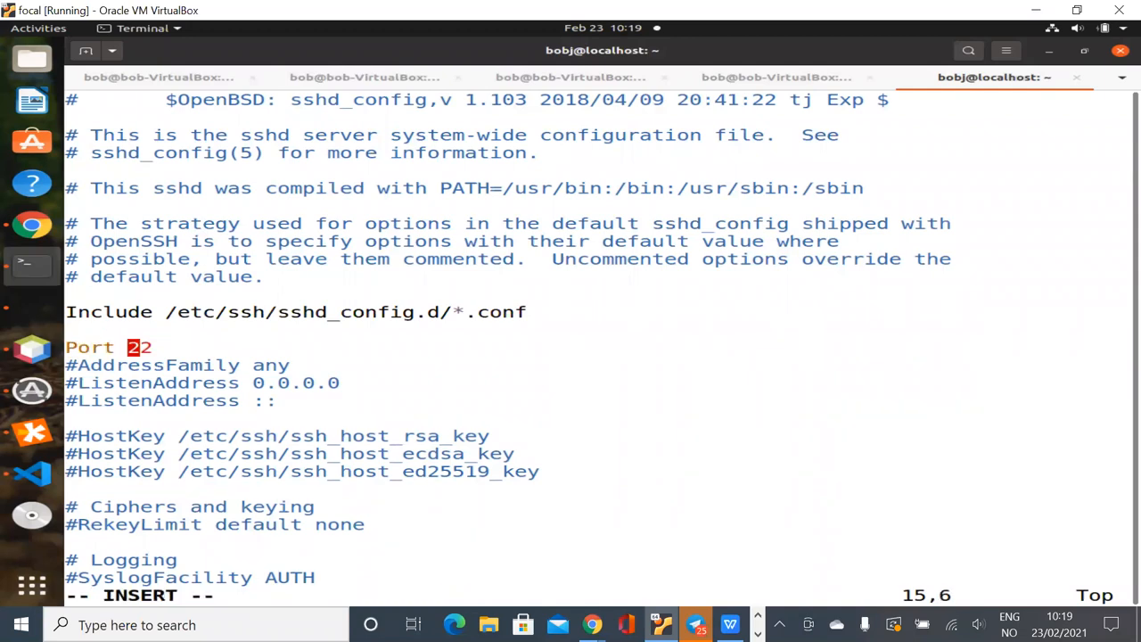
pyautogui.write('8')
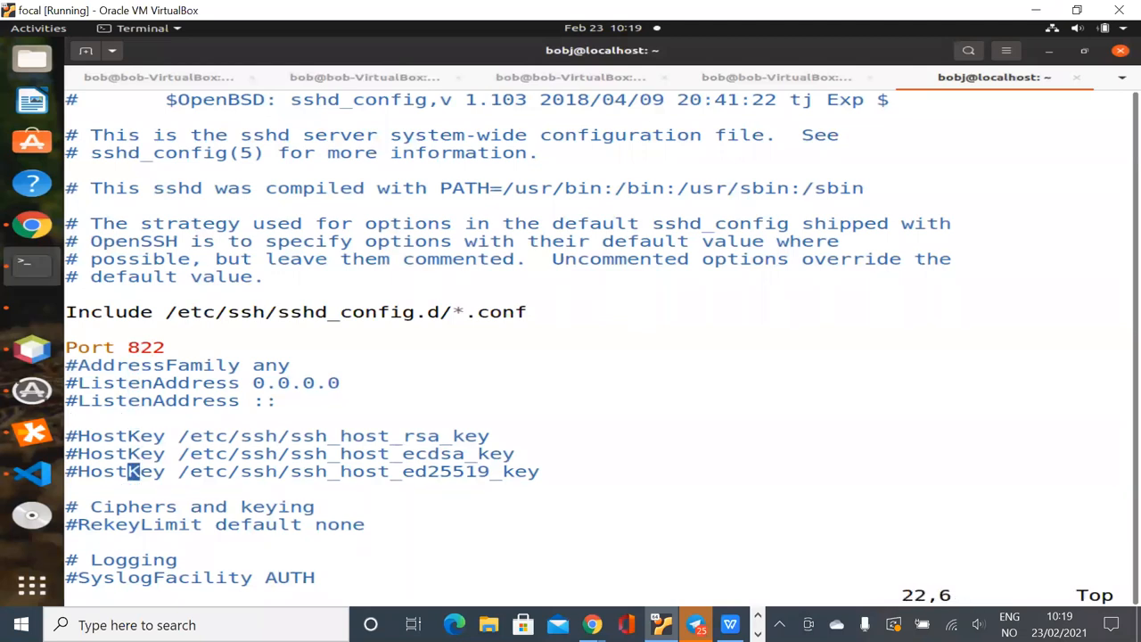
# Step: Change PermitRootLogin to no and review the remaining auth settings
pyautogui.scroll(-3)
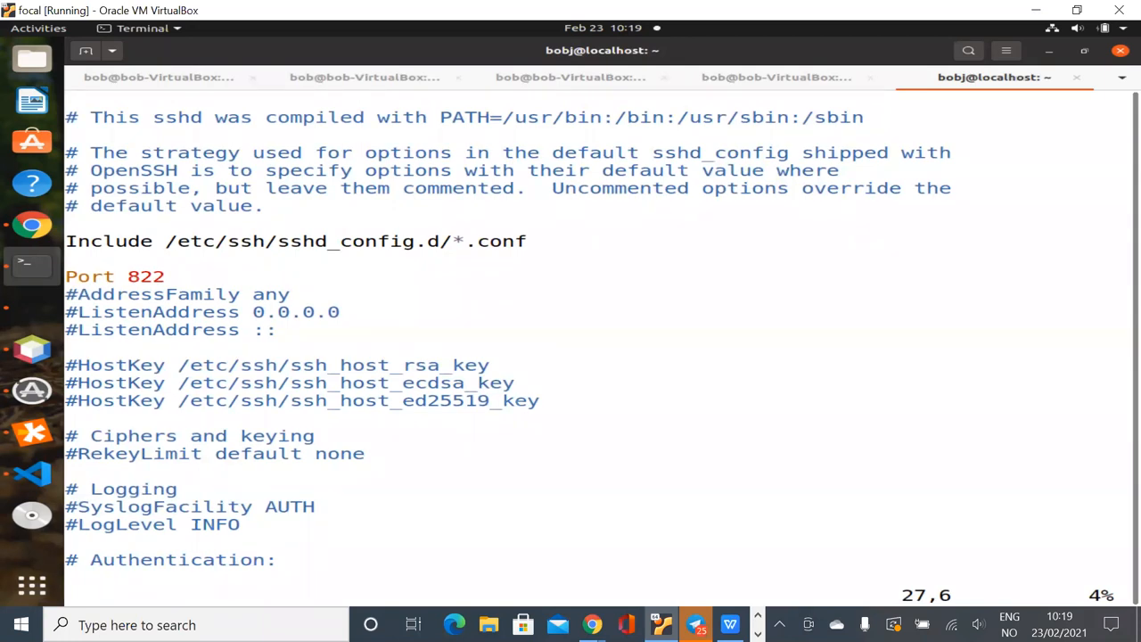
pyautogui.scroll(-3)
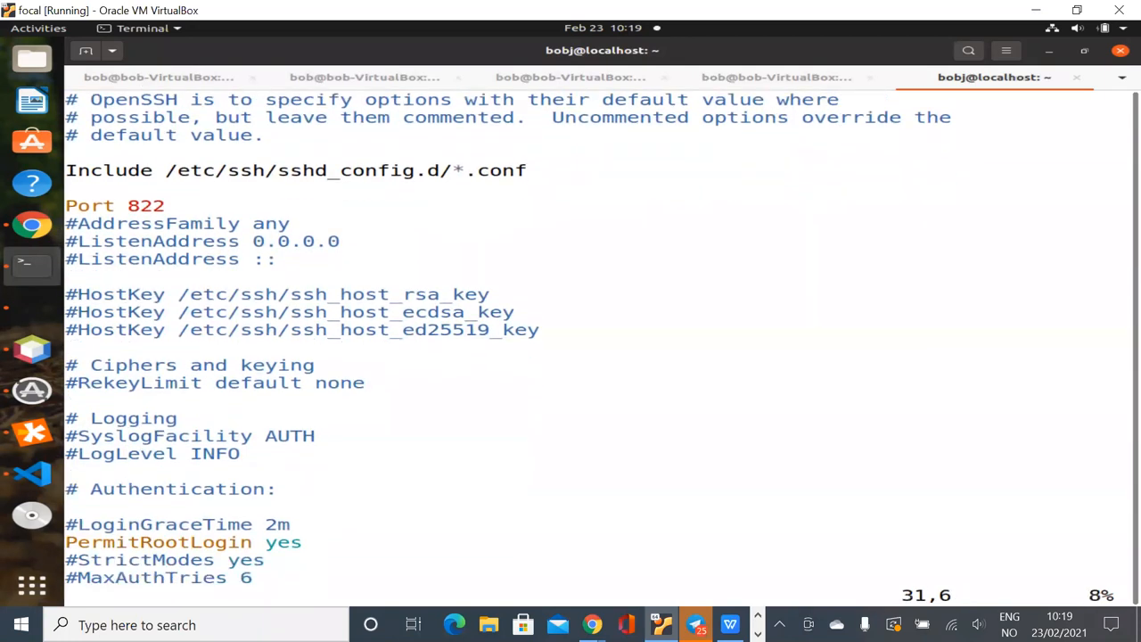
pyautogui.scroll(-3)
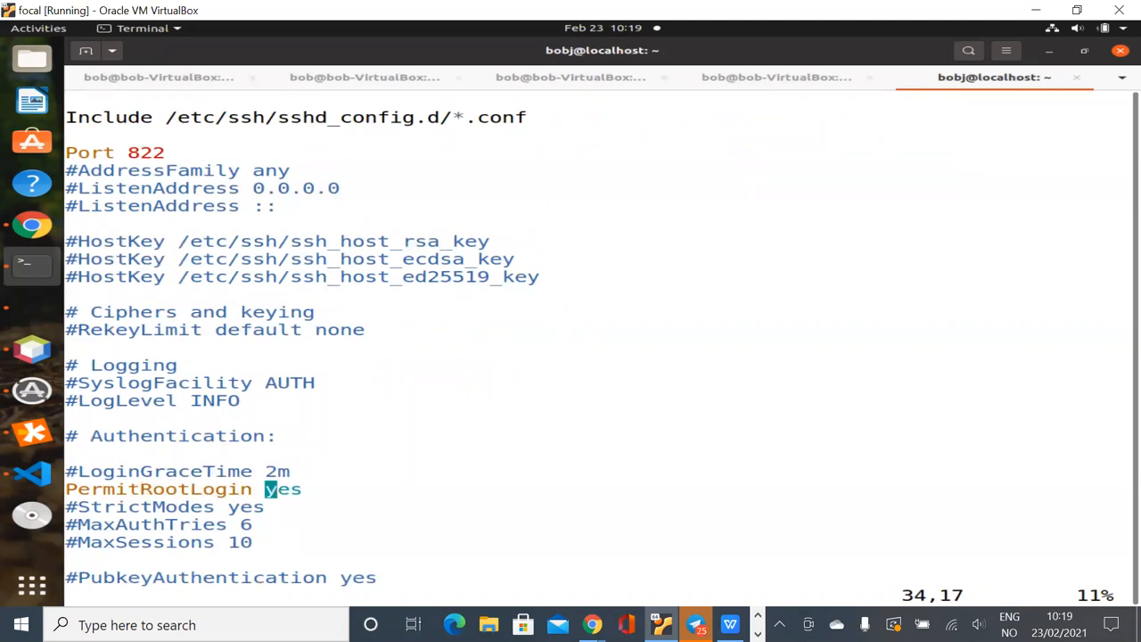
pyautogui.write('no')
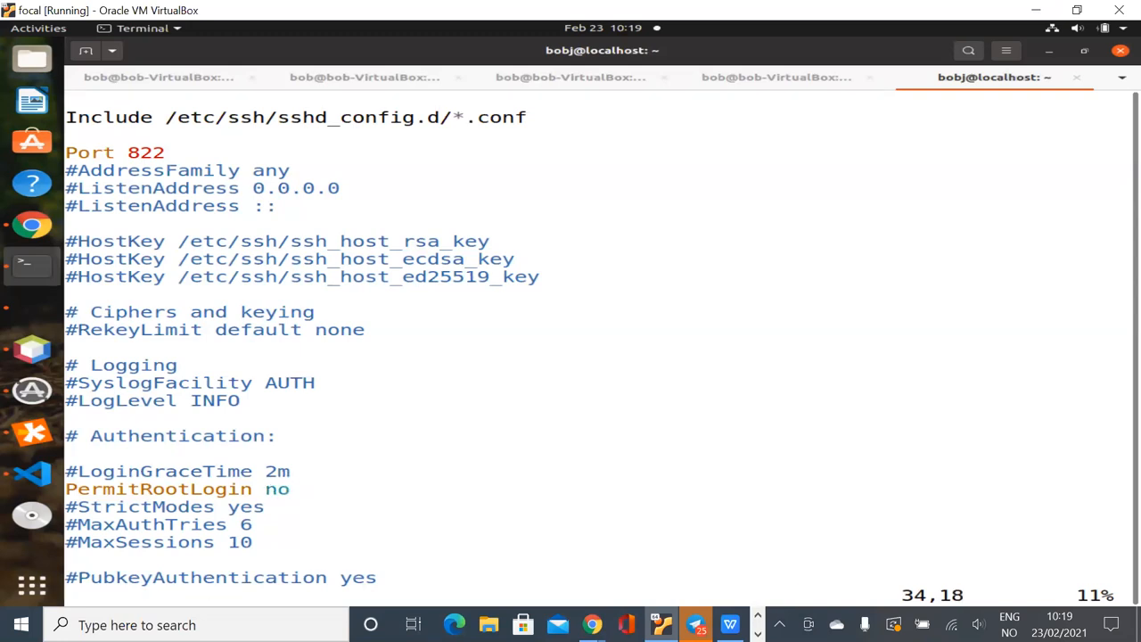
pyautogui.scroll(-3)
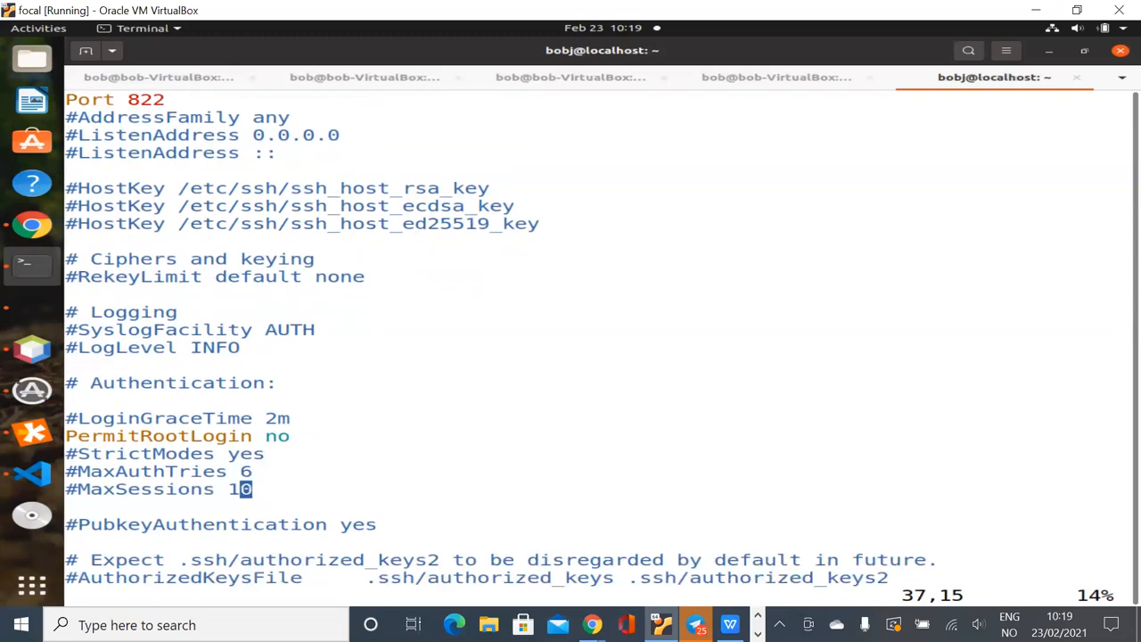
pyautogui.scroll(-3)
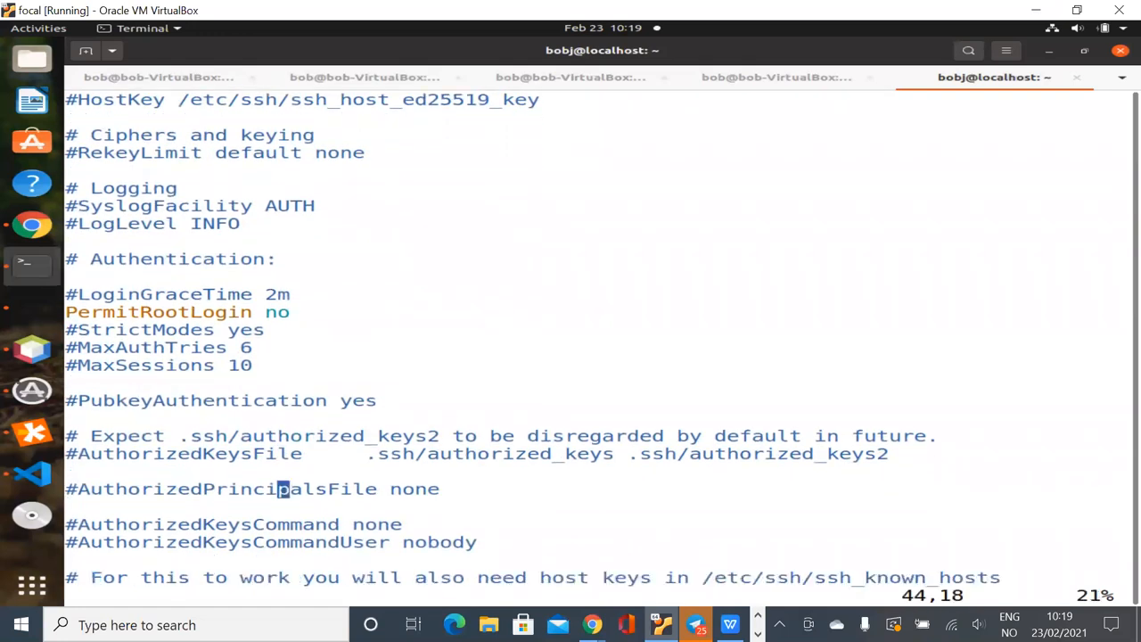
pyautogui.scroll(-3)
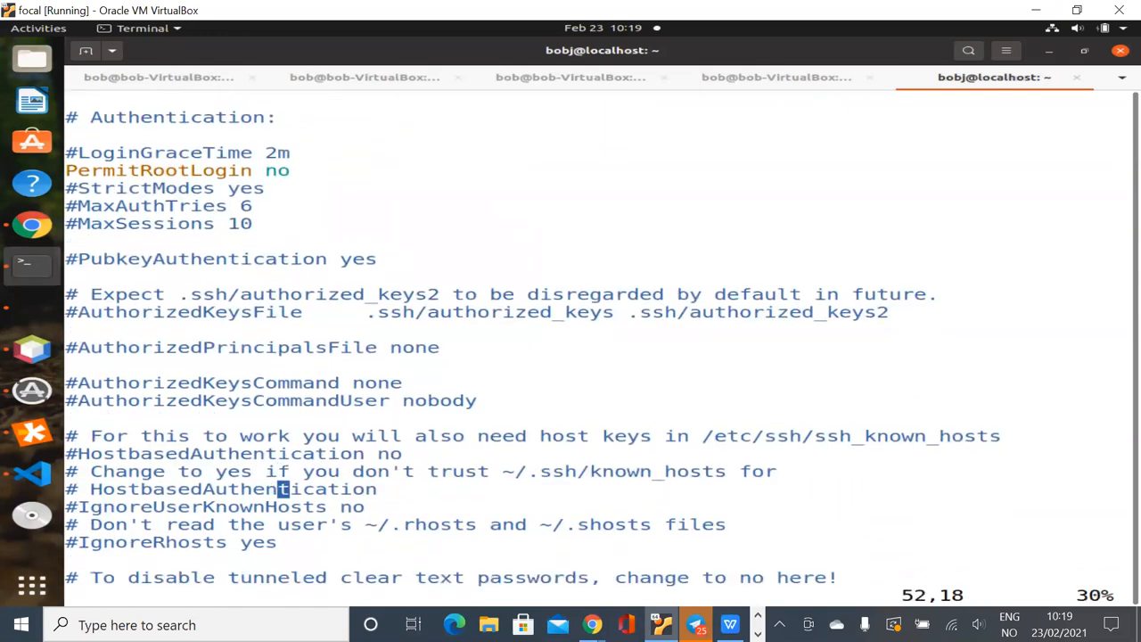
pyautogui.scroll(-3)
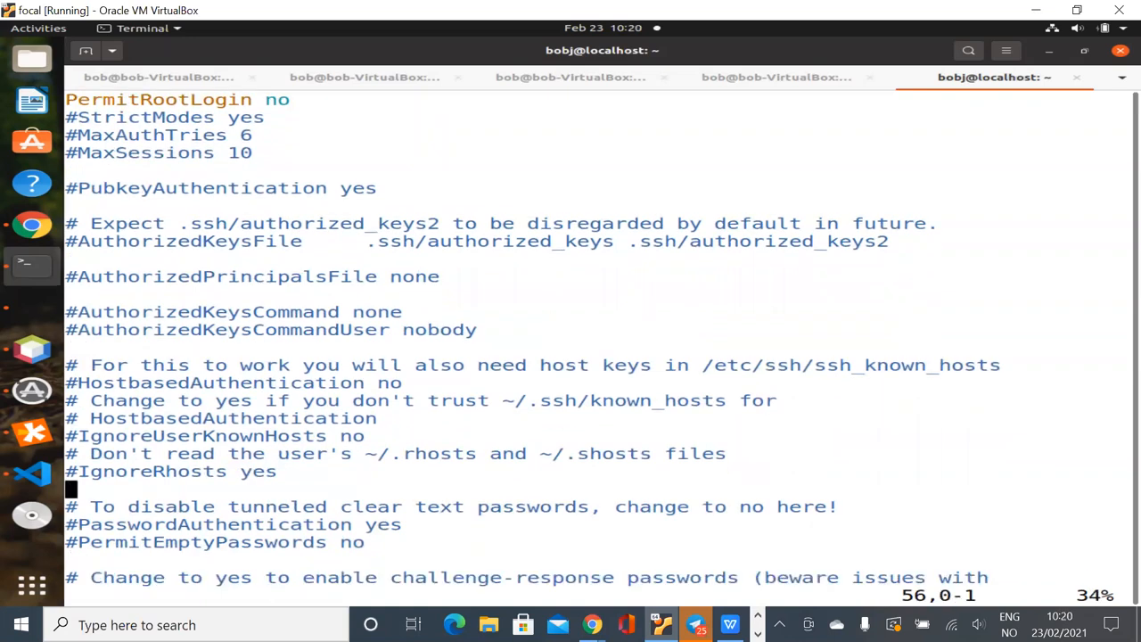
pyautogui.scroll(-3)
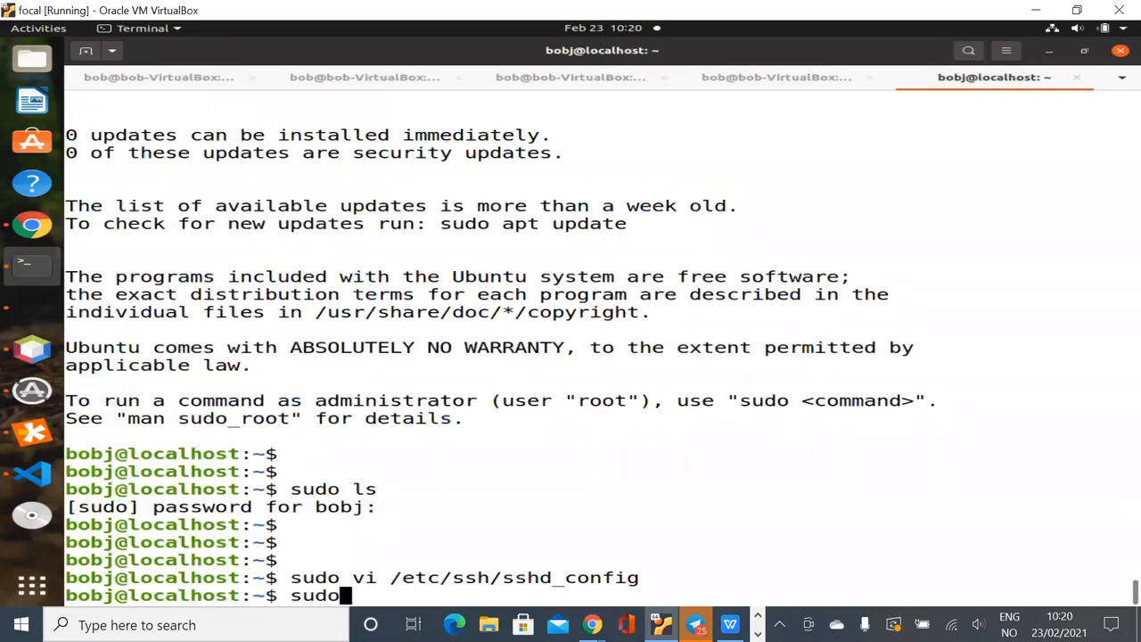
# Step: Restart the SSH service and list listening sockets with ss -ntl to confirm port 822
pyautogui.write('service')
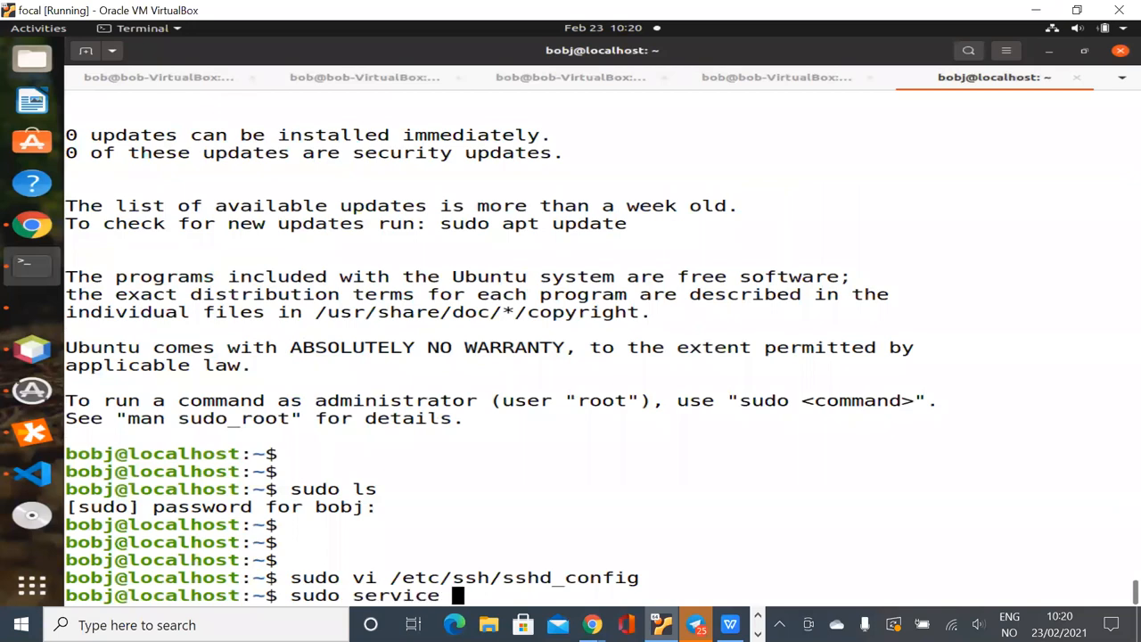
pyautogui.write('sshh')
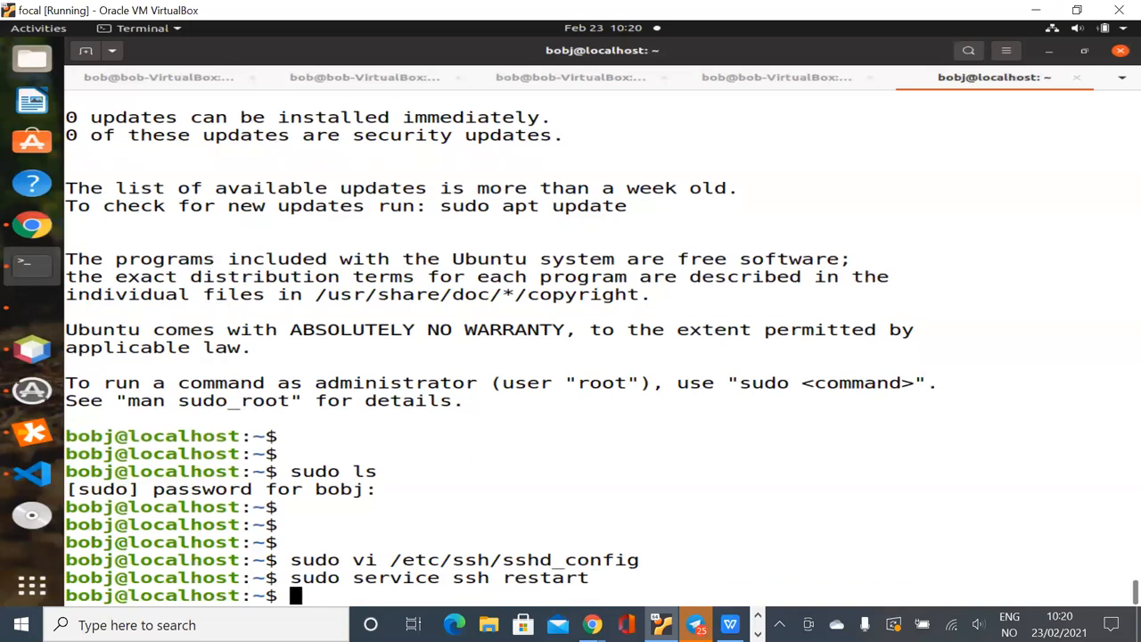
pyautogui.write('ss -ntl')
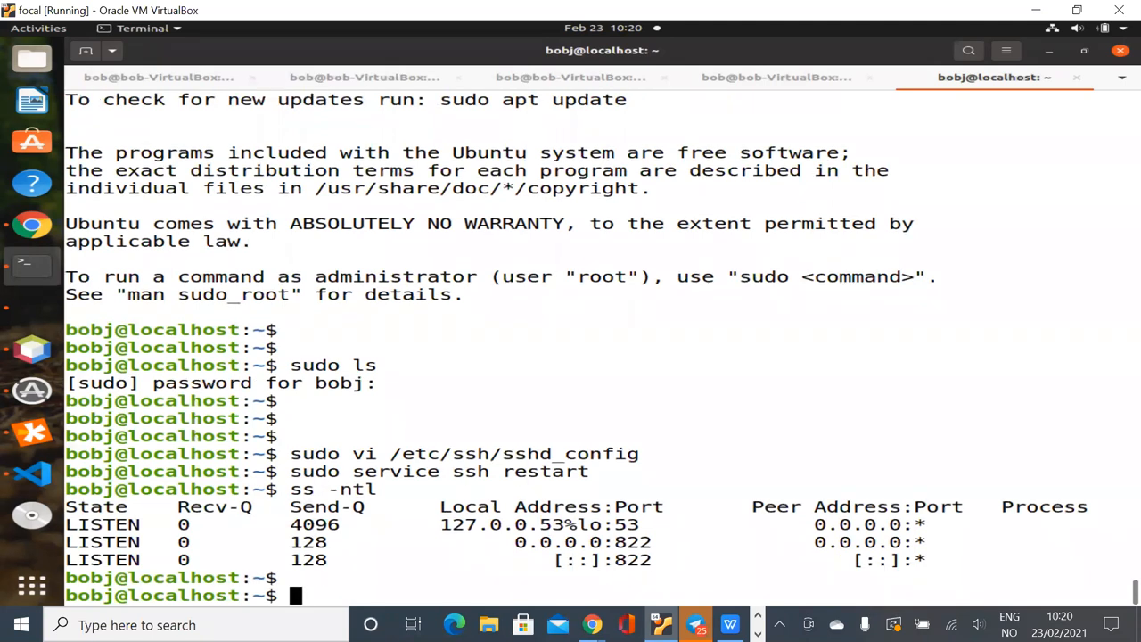
pyautogui.write('sudo')
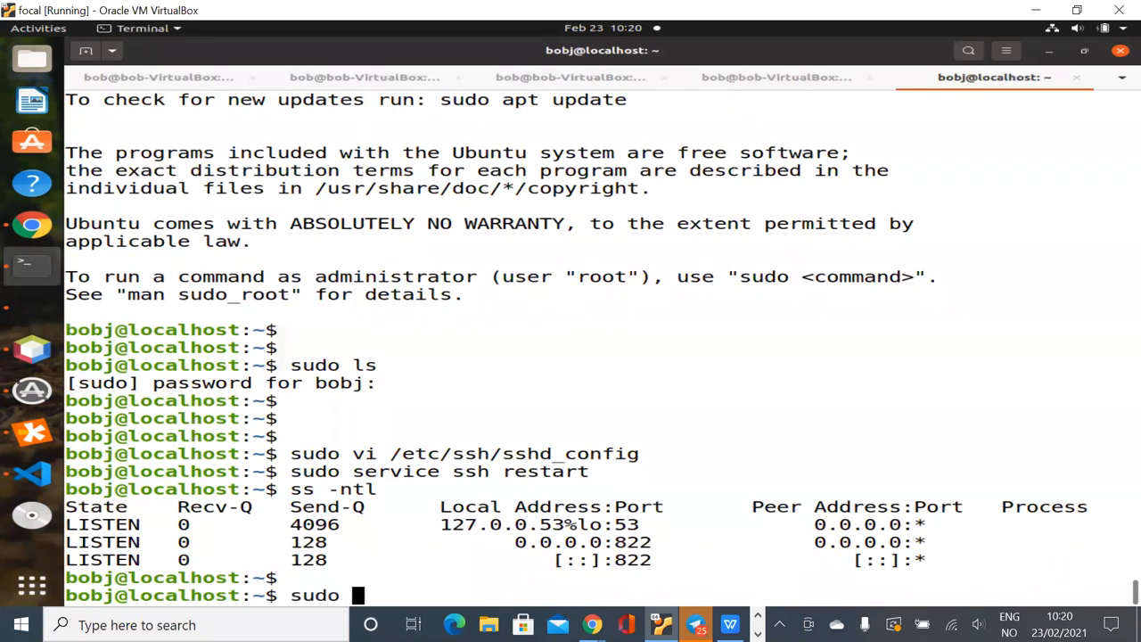
# Step: Add a ufw limit rule on 822/tcp, enable the firewall answering y, and check ufw status
pyautogui.write('ufw l')
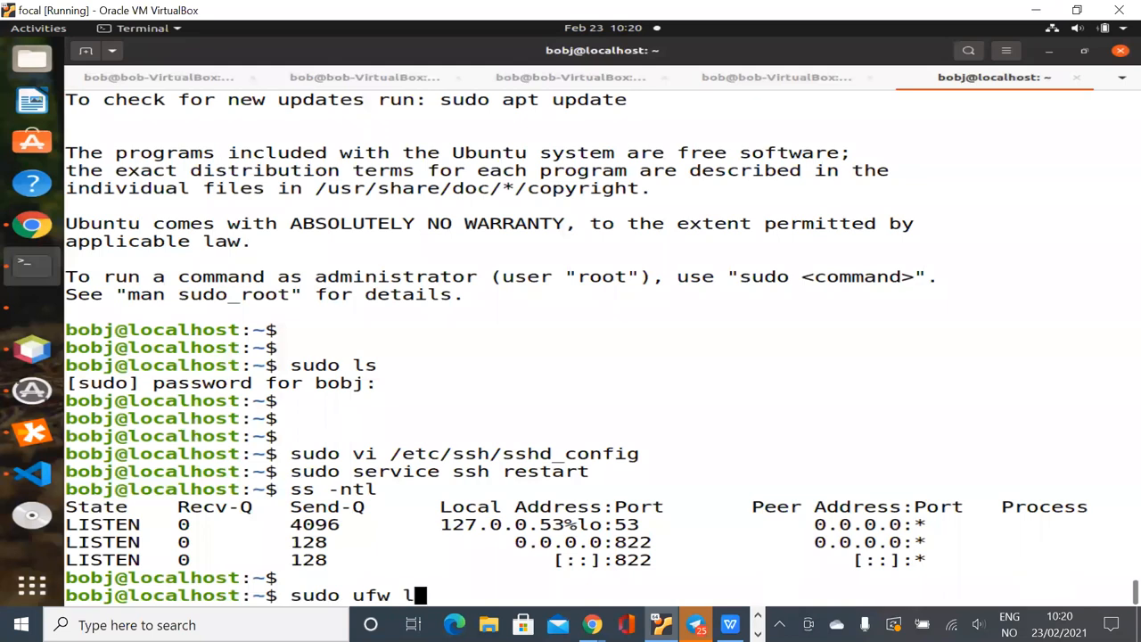
pyautogui.write('imit')
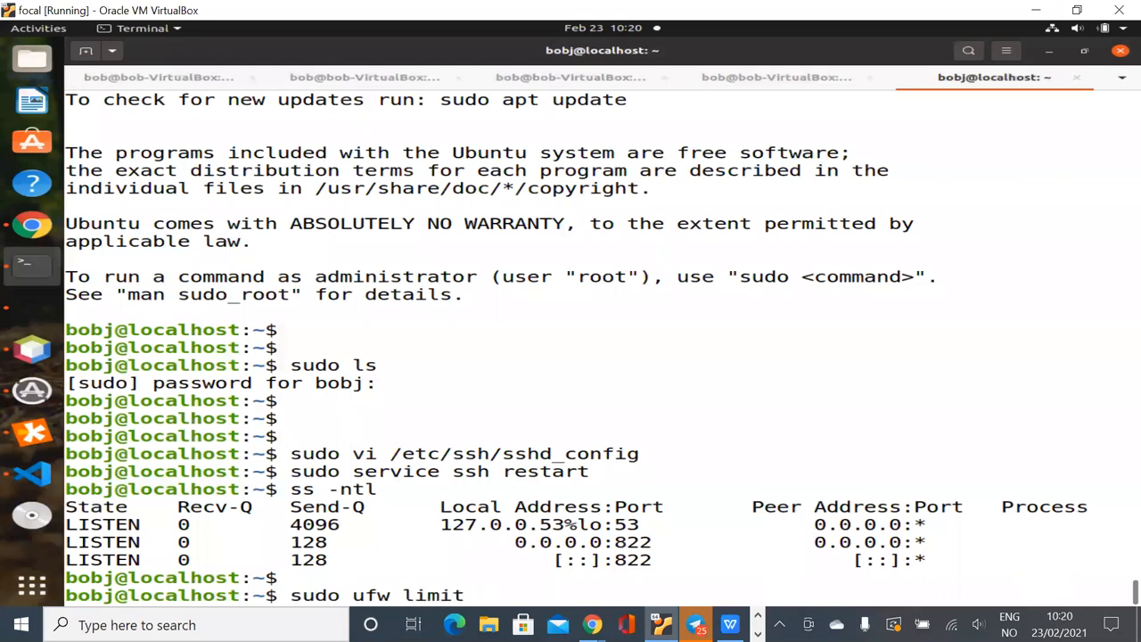
pyautogui.write('822/tcp')
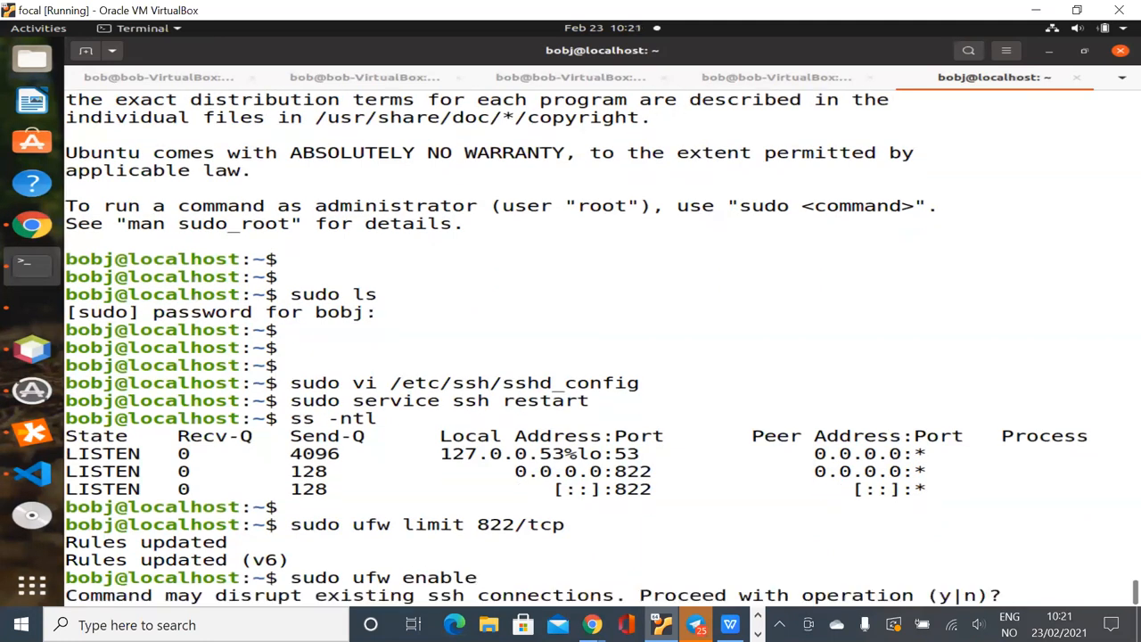
pyautogui.write('y')
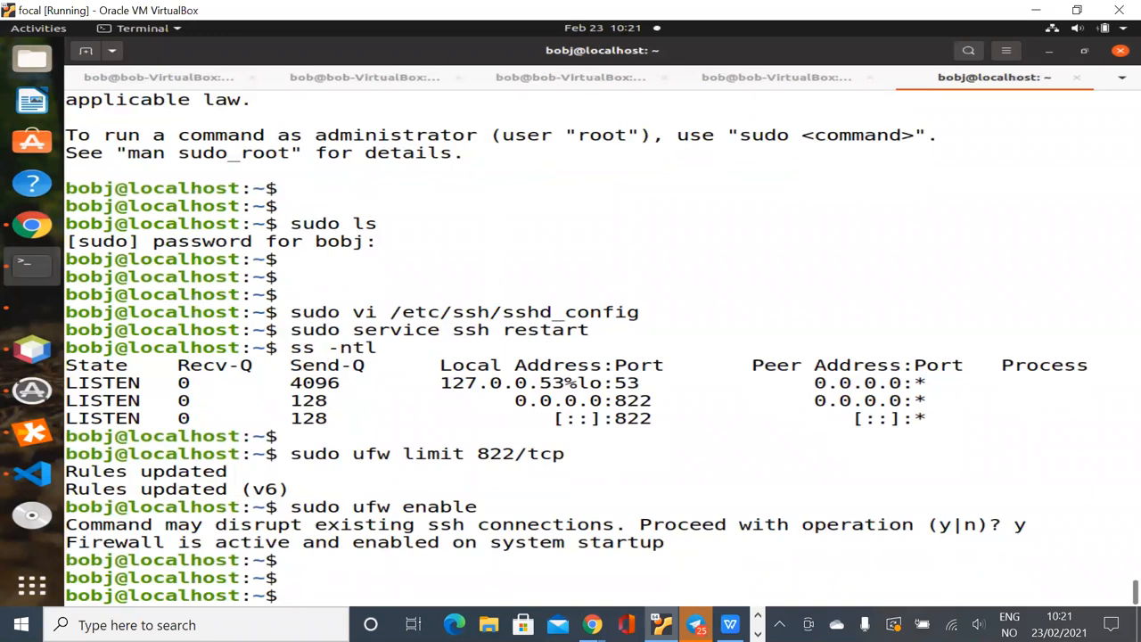
pyautogui.write('sudo ufw s')
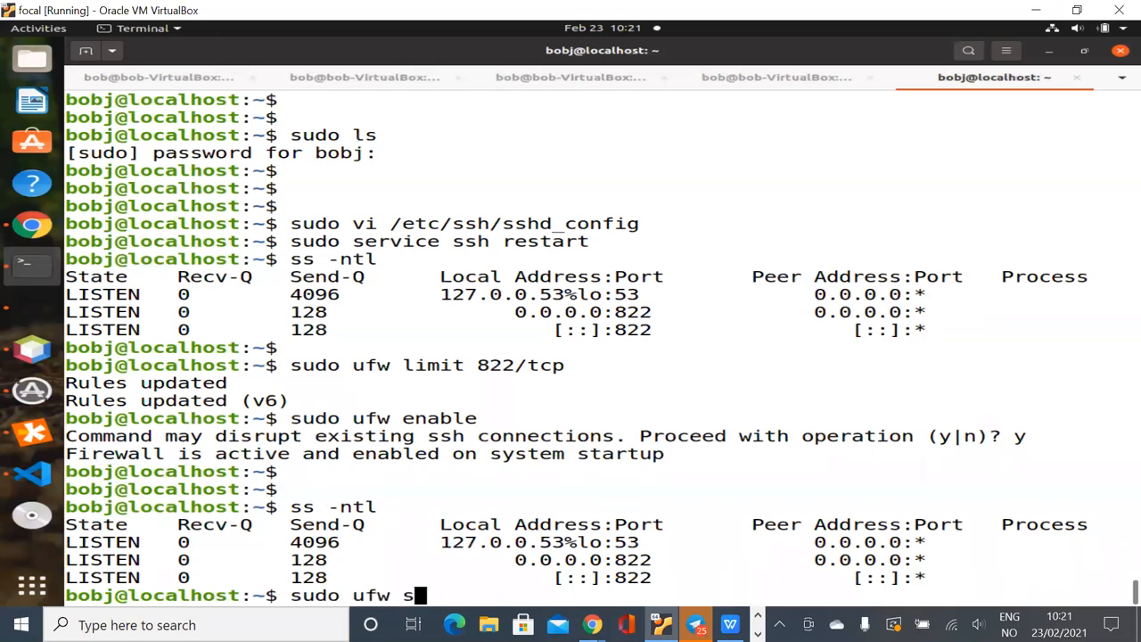
pyautogui.write('tatu')
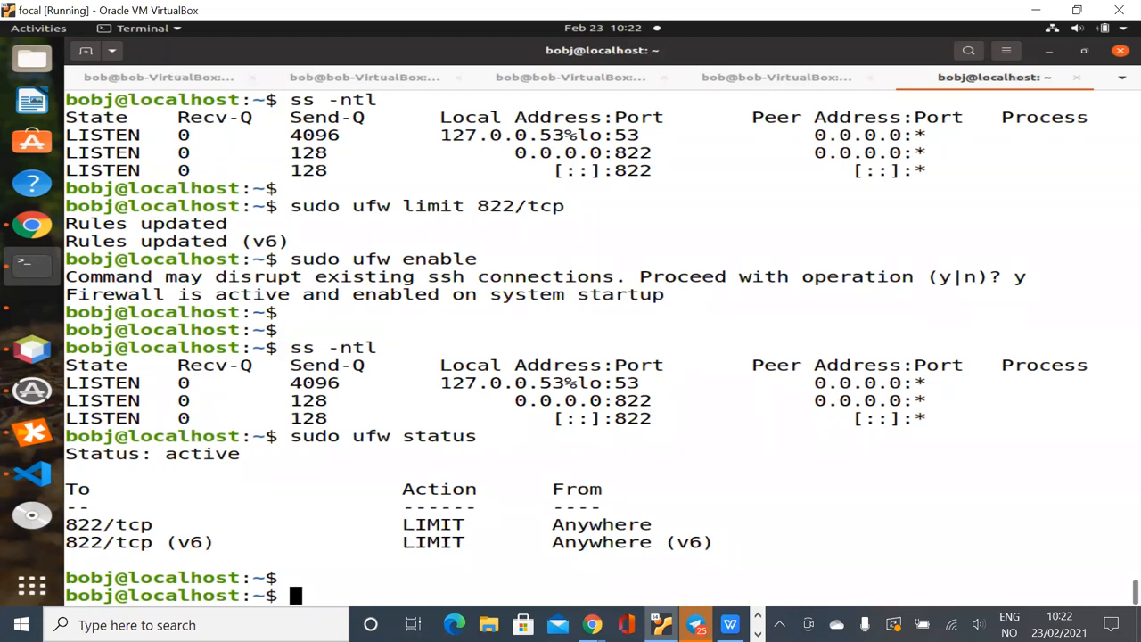
# Step: Run snap install lxd, which reports LXD is already installed
pyautogui.write('sna')
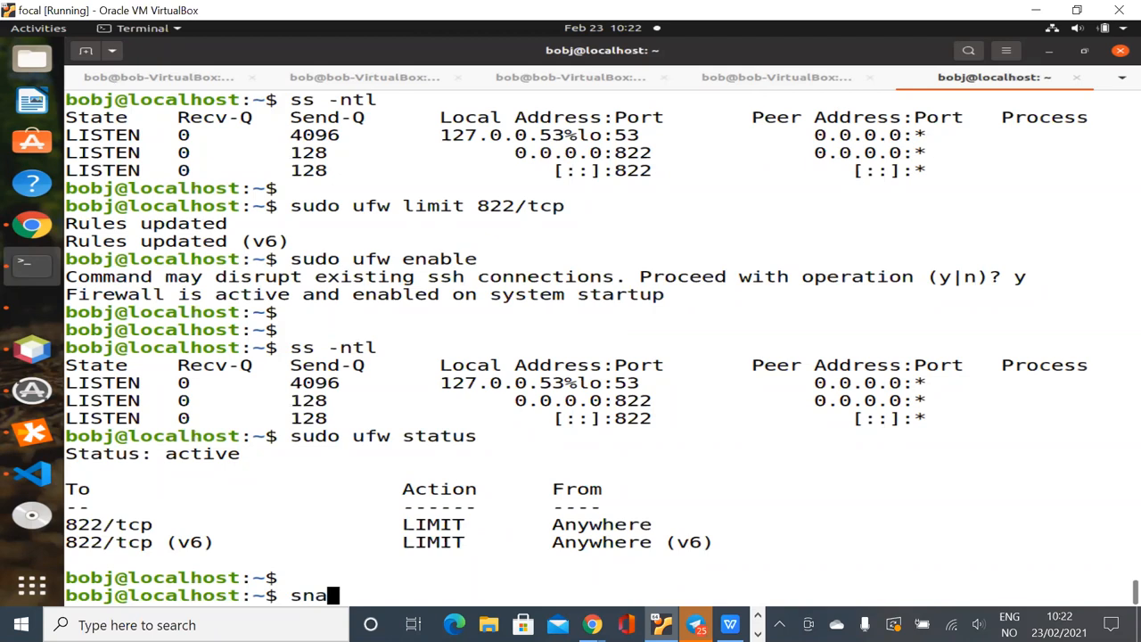
pyautogui.write('p')
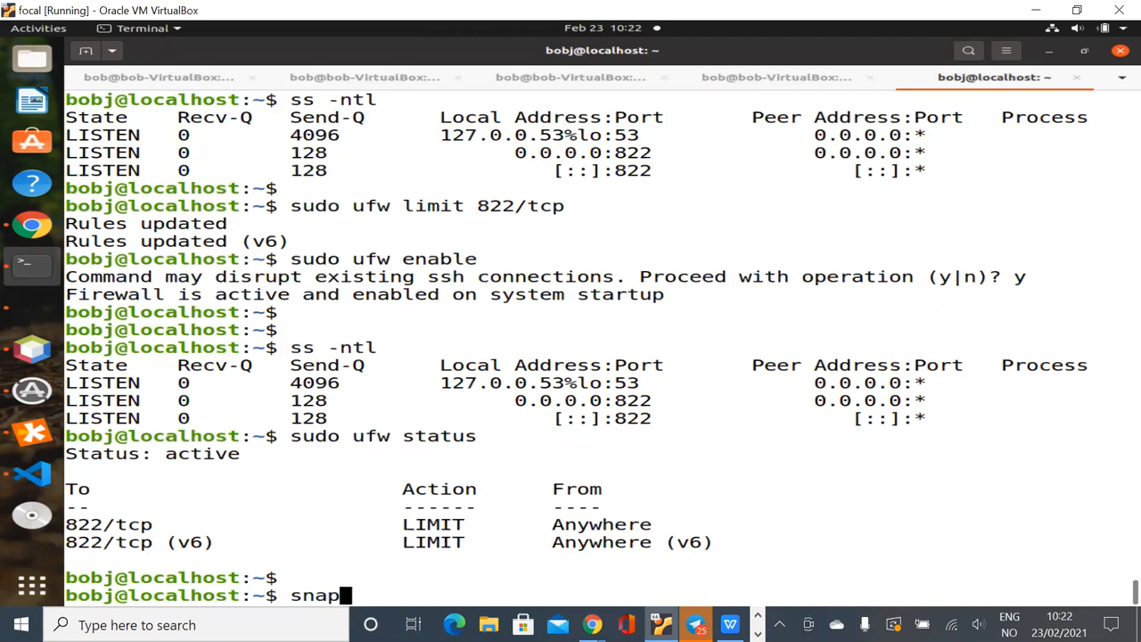
pyautogui.write('insta')
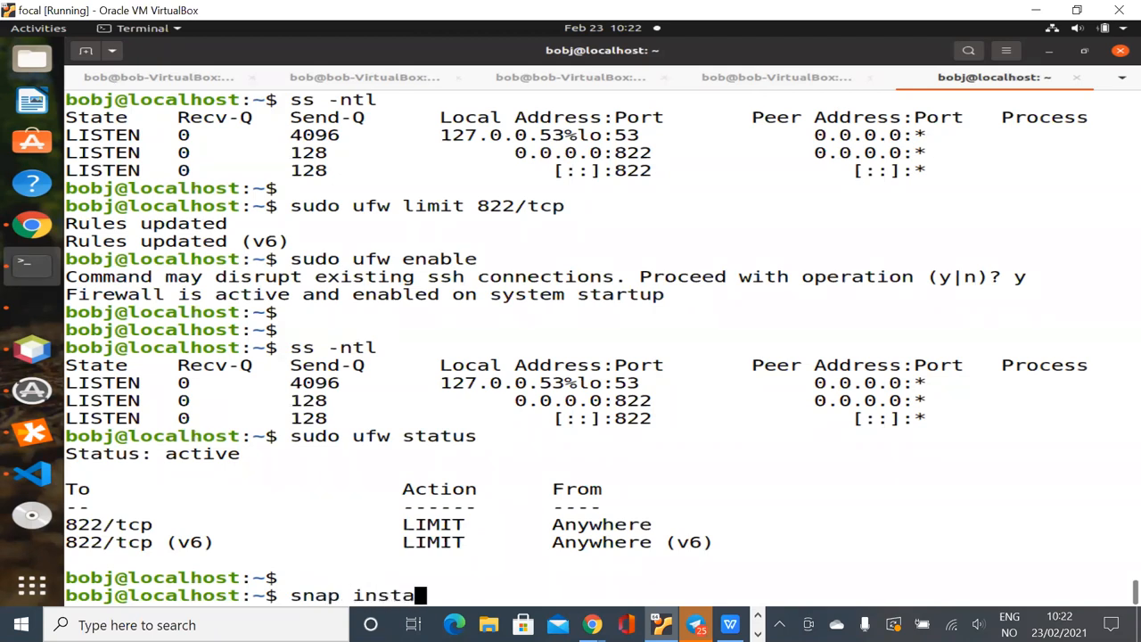
pyautogui.write('ll')
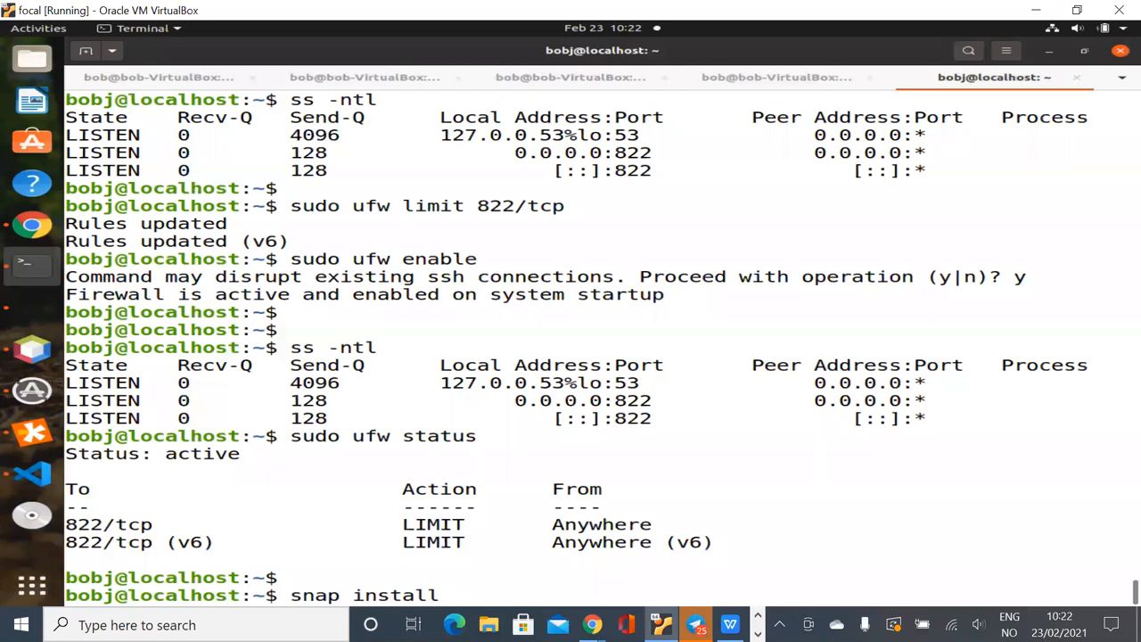
pyautogui.write('lx')
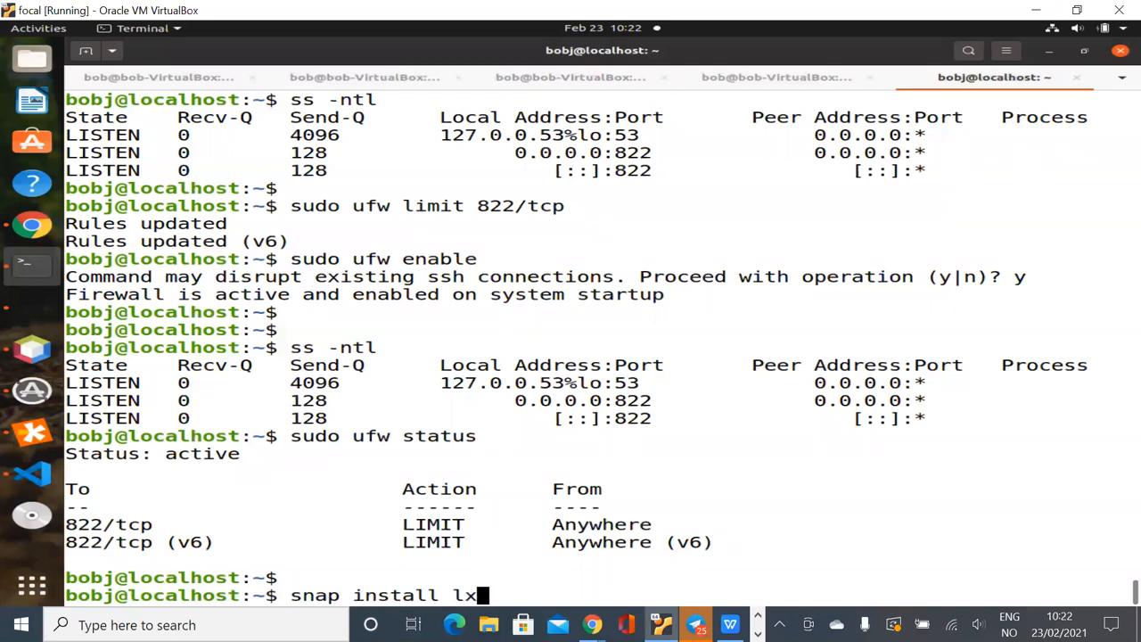
pyautogui.write('d')
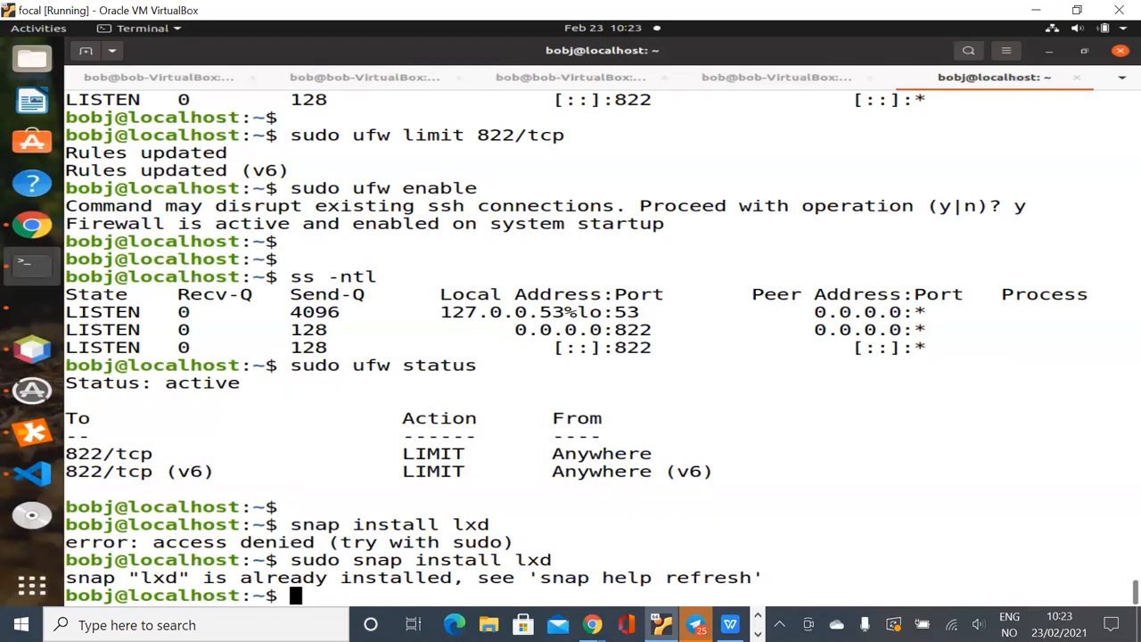
# Step: List LXD instances with lxc ls, showing no containers exist yet
pyautogui.write('lx')
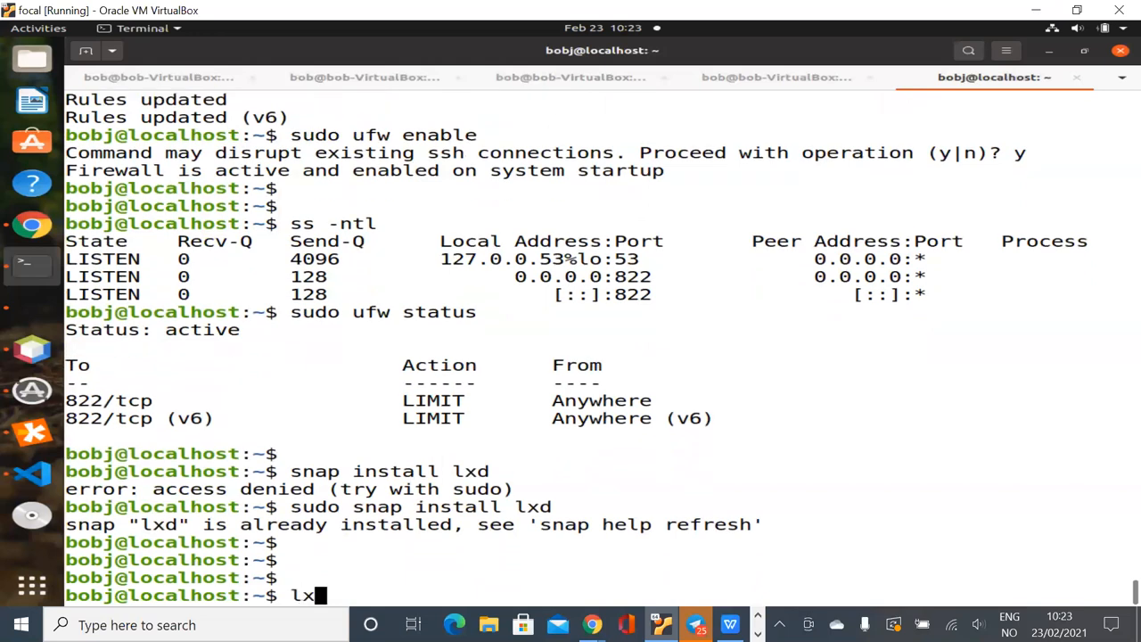
pyautogui.write('c ls')
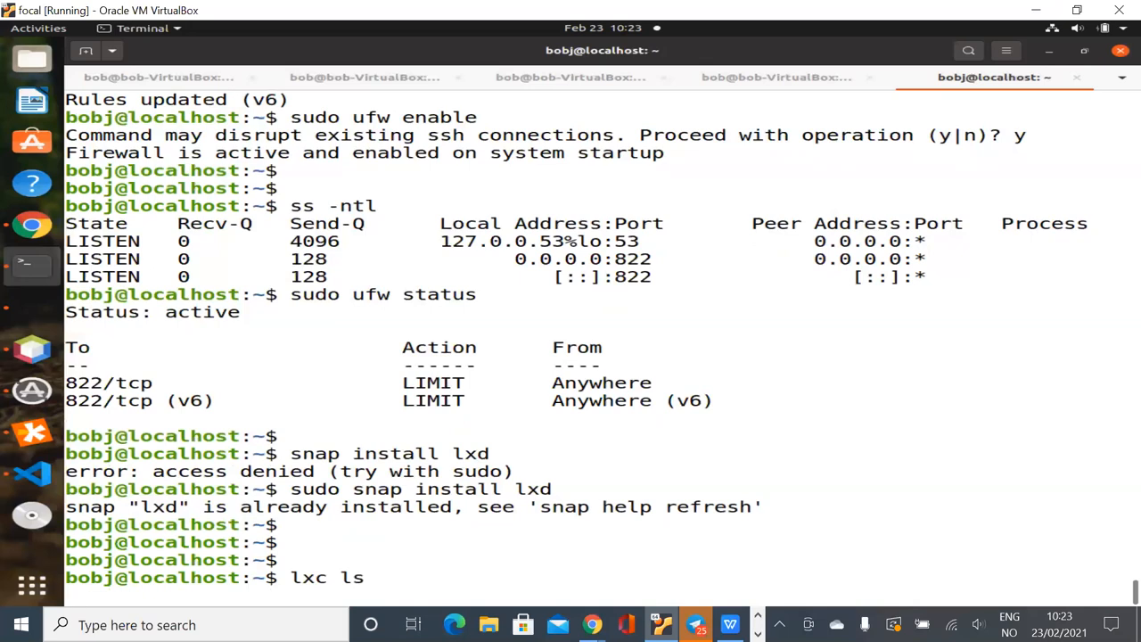
pyautogui.press('Return')
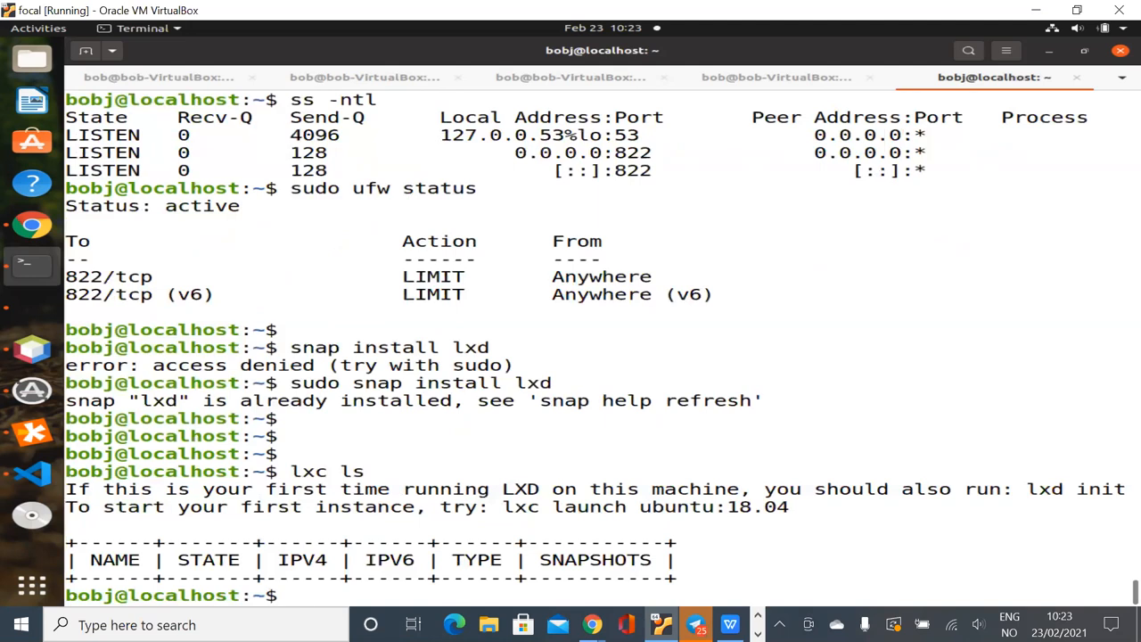